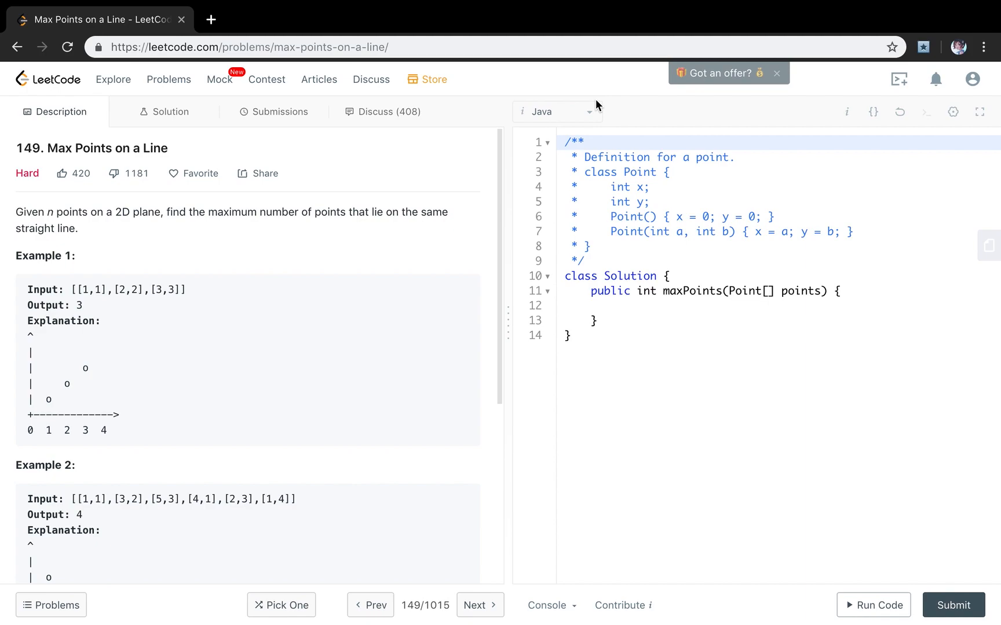
pyautogui.moveTo(207, 355)
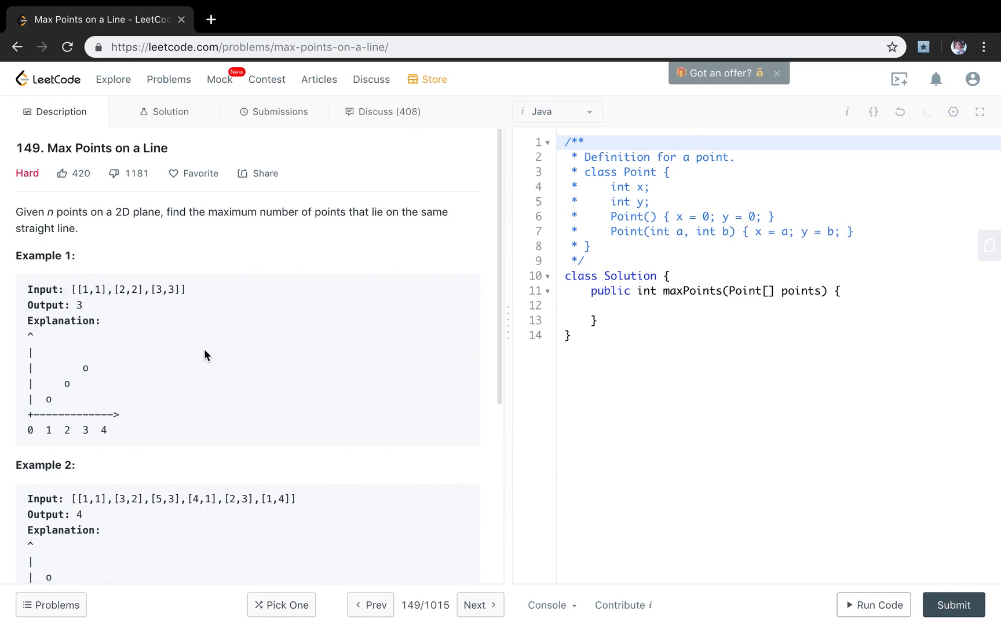
pyautogui.moveTo(213, 370)
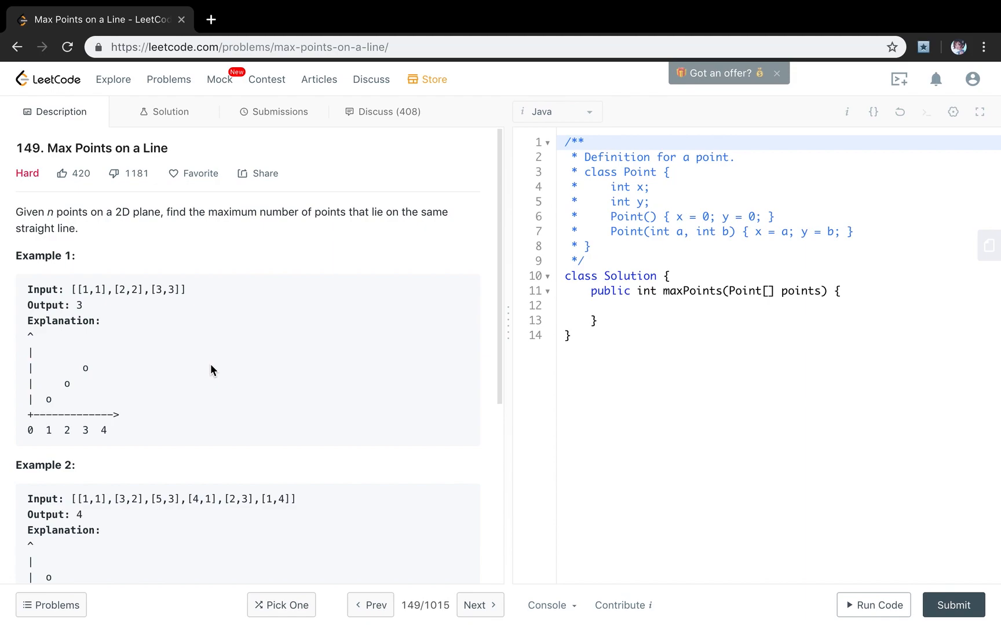
pyautogui.moveTo(203, 352)
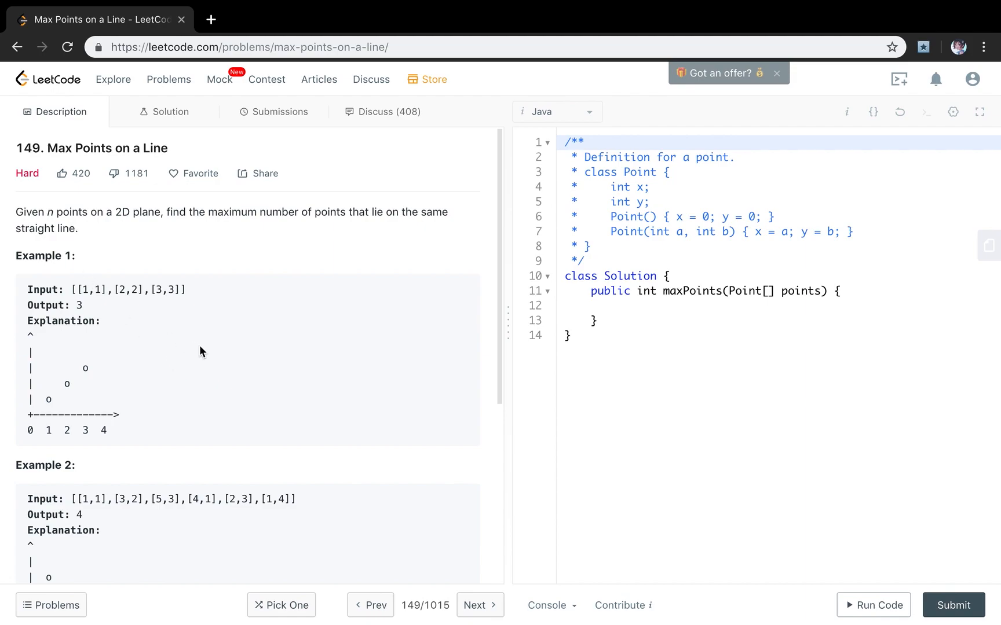
# - Store points.length in n and return n when n < 3
pyautogui.scroll(-3)
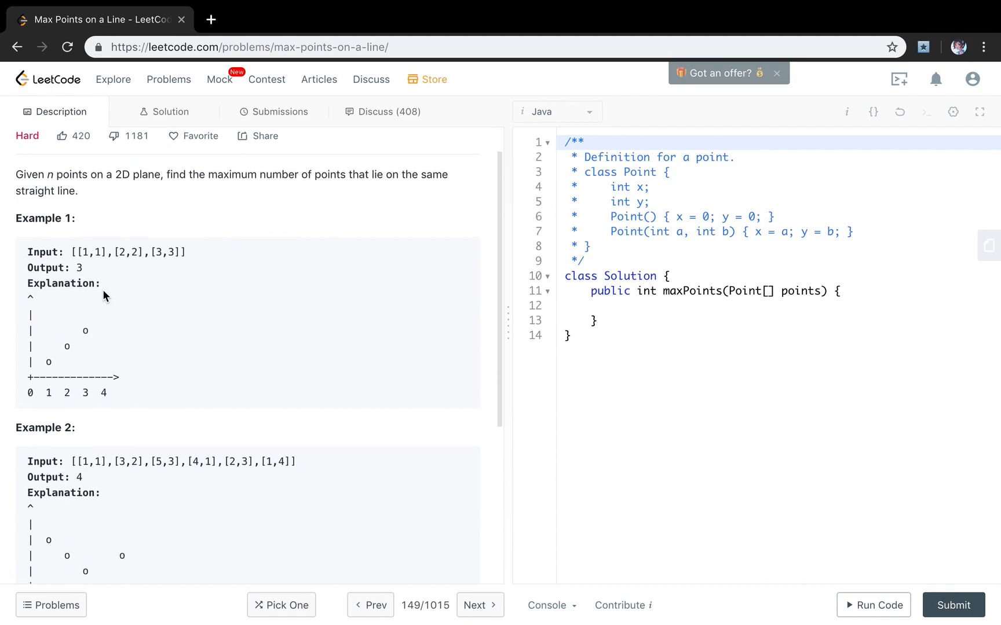
pyautogui.moveTo(87, 344)
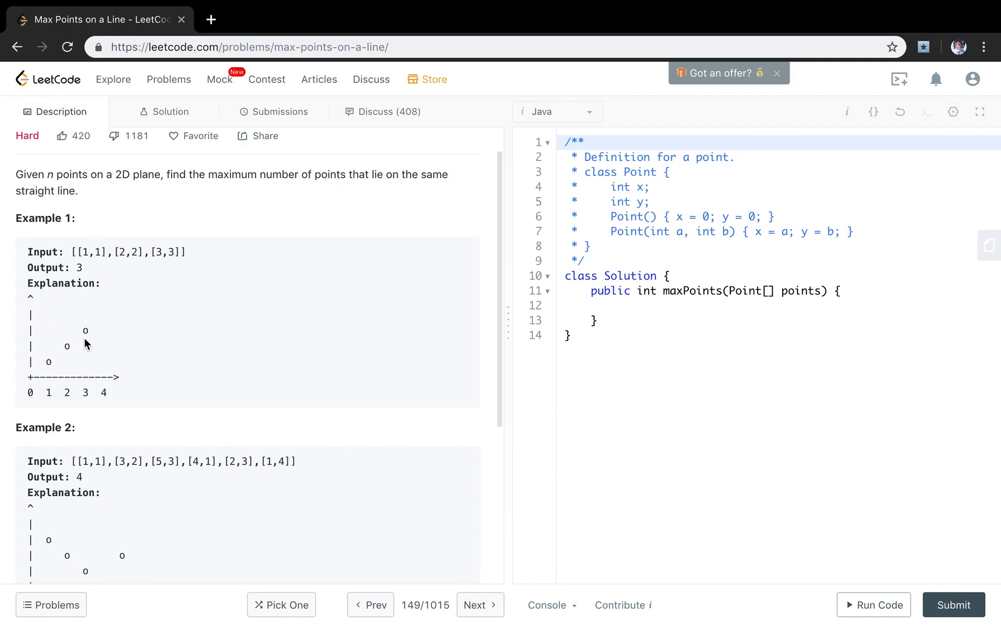
pyautogui.moveTo(152, 286)
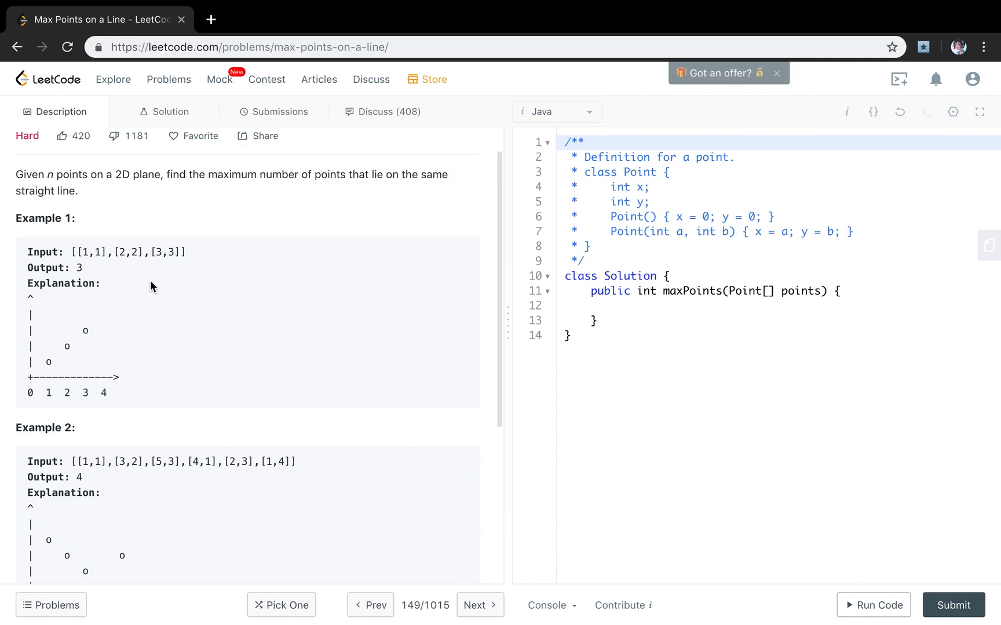
pyautogui.moveTo(142, 312)
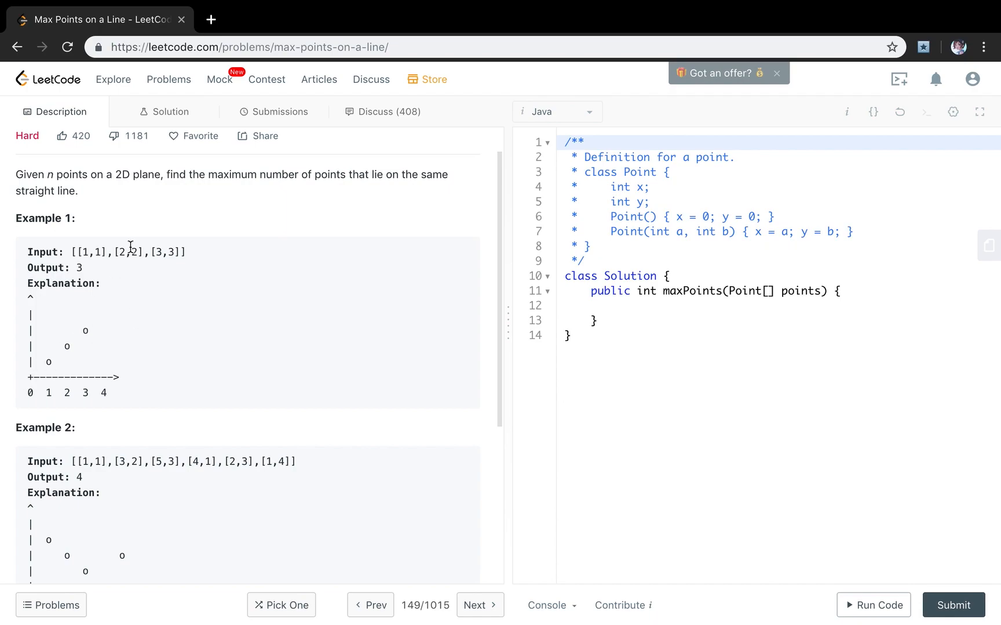
pyautogui.scroll(-3)
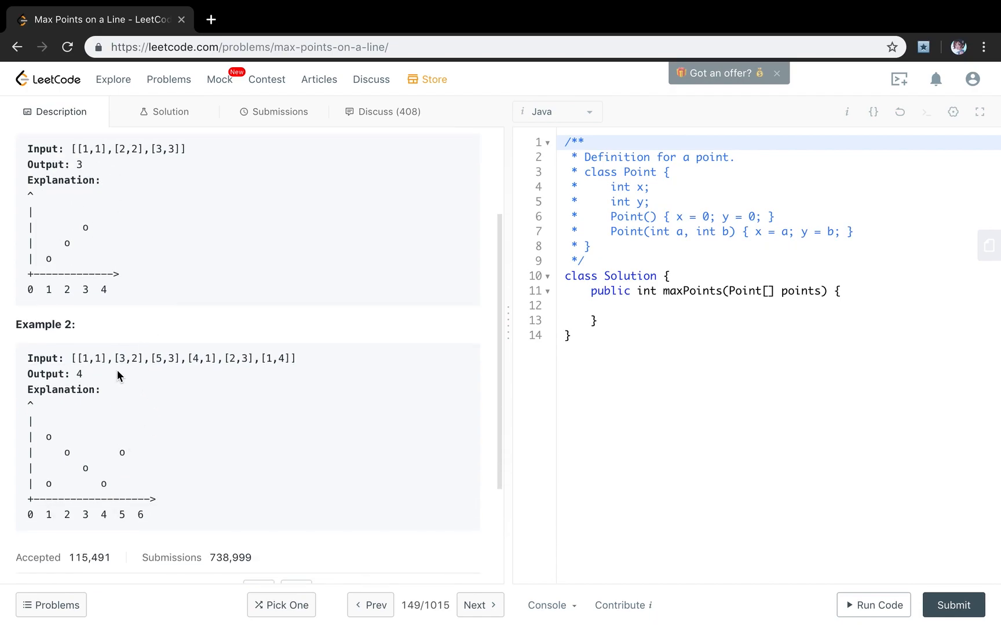
pyautogui.moveTo(269, 364)
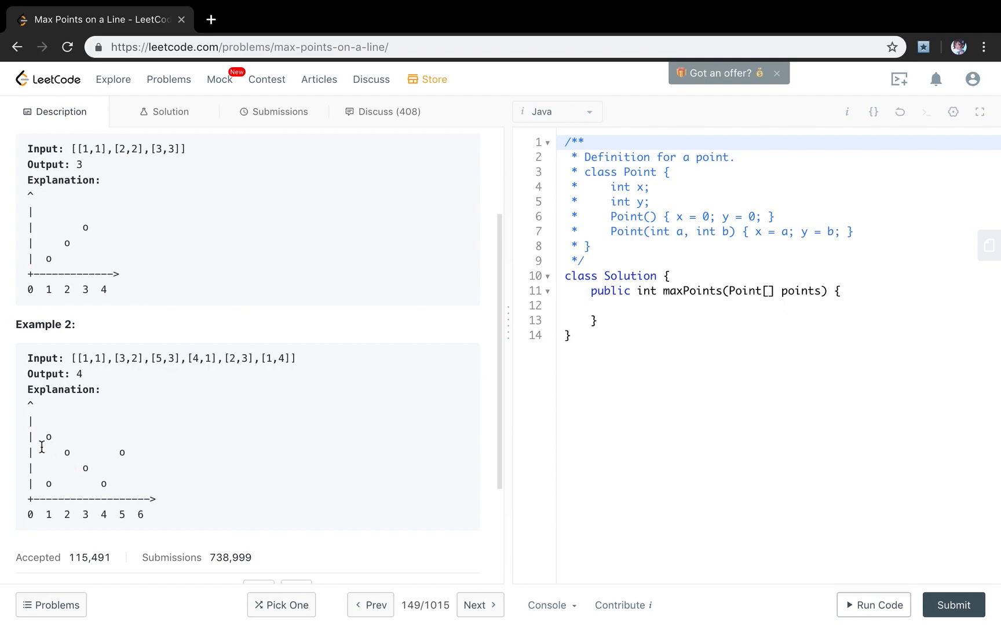
pyautogui.moveTo(125, 500)
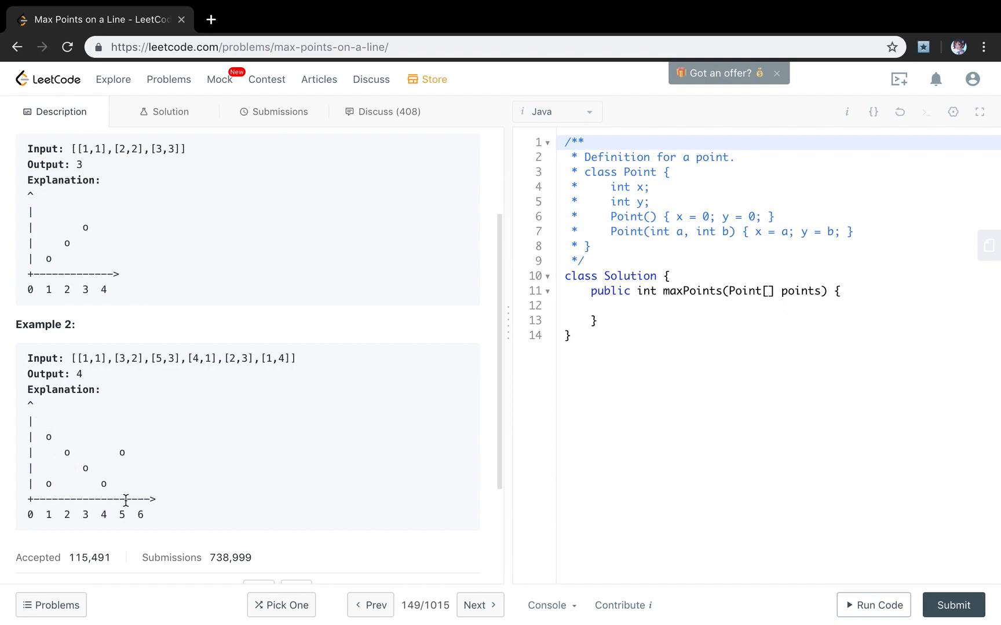
pyautogui.moveTo(97, 474)
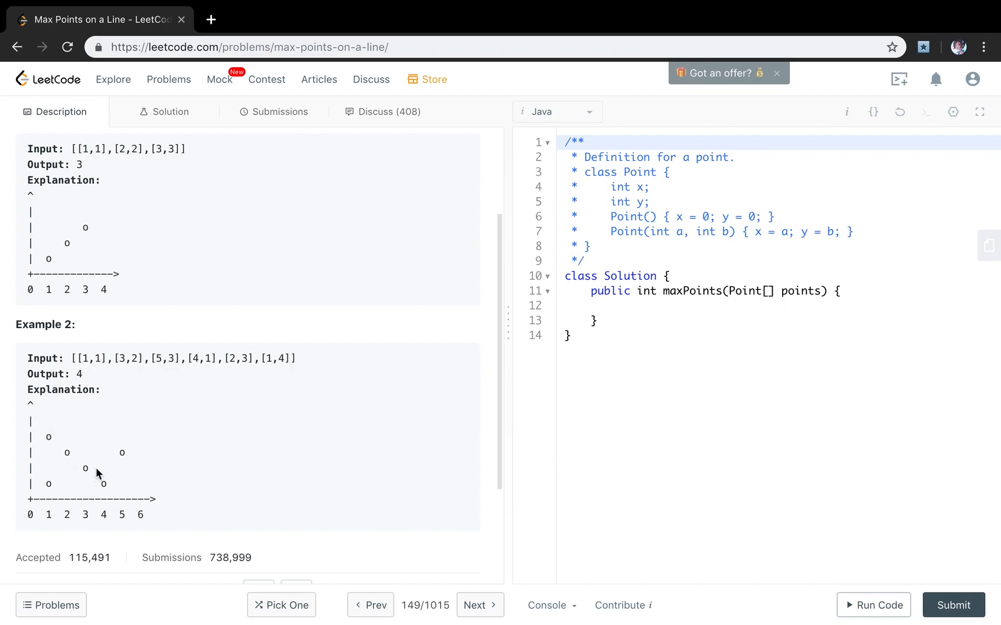
pyautogui.moveTo(106, 384)
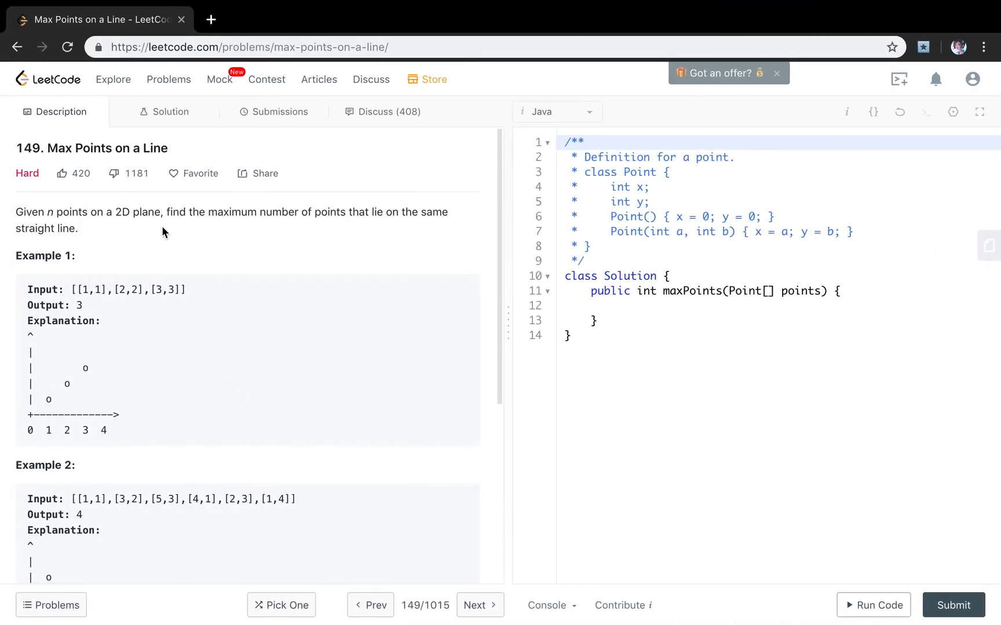
pyautogui.moveTo(237, 265)
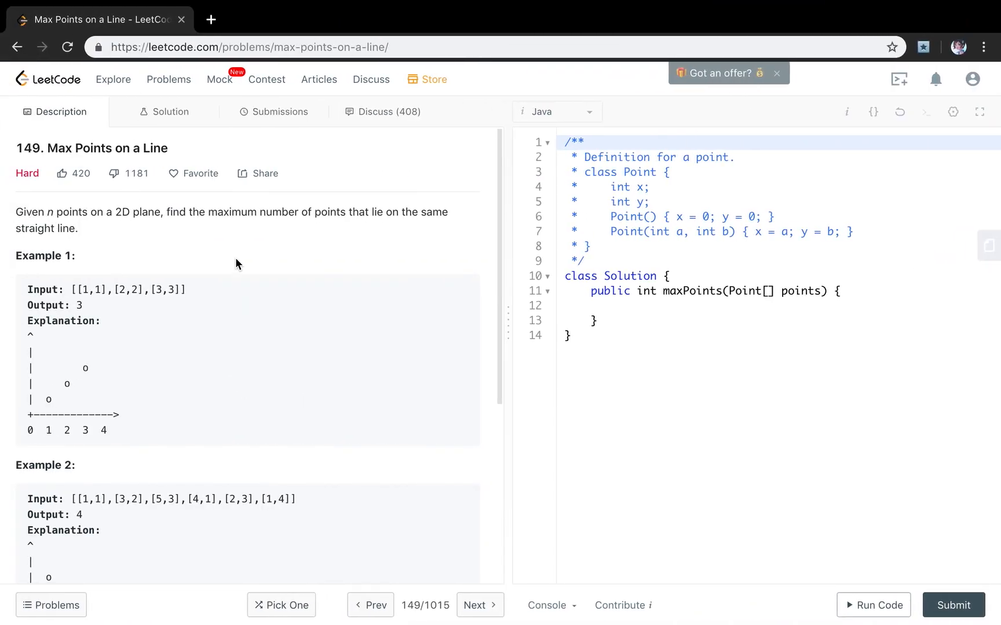
pyautogui.moveTo(169, 256)
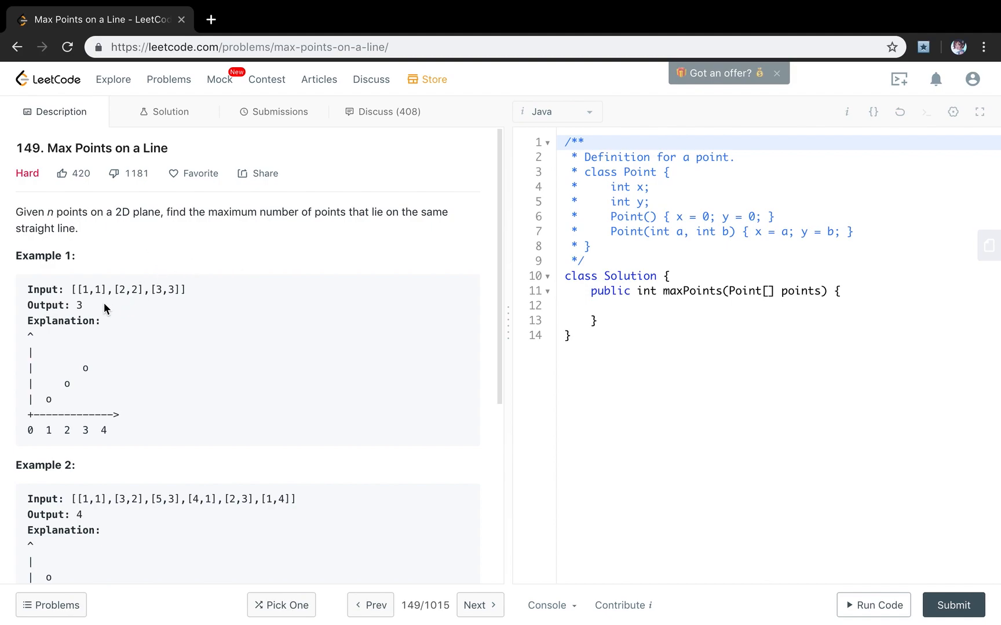
pyautogui.moveTo(108, 319)
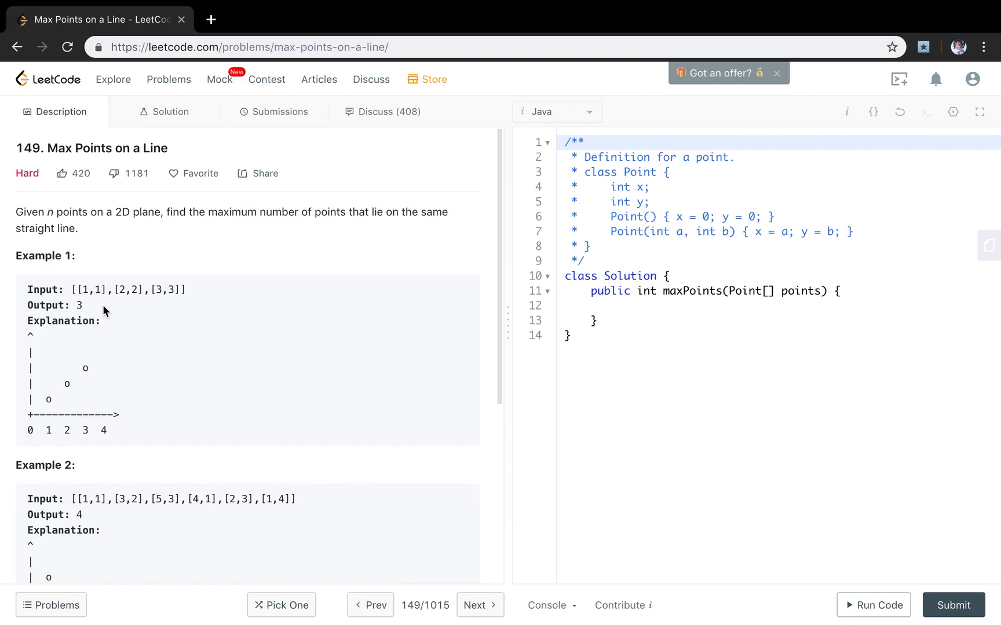
pyautogui.moveTo(280, 340)
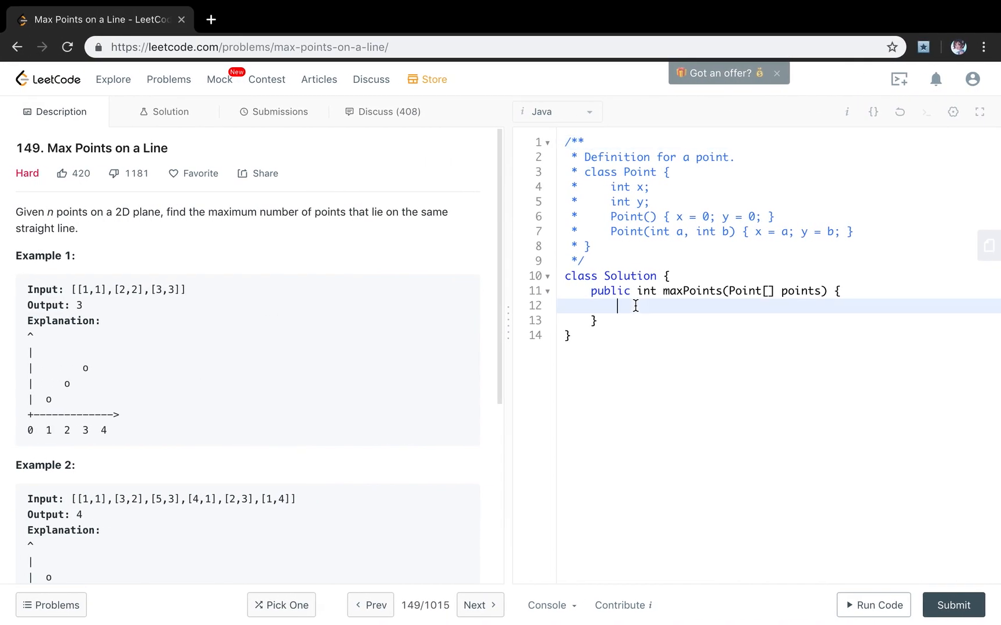
pyautogui.write('int n = p')
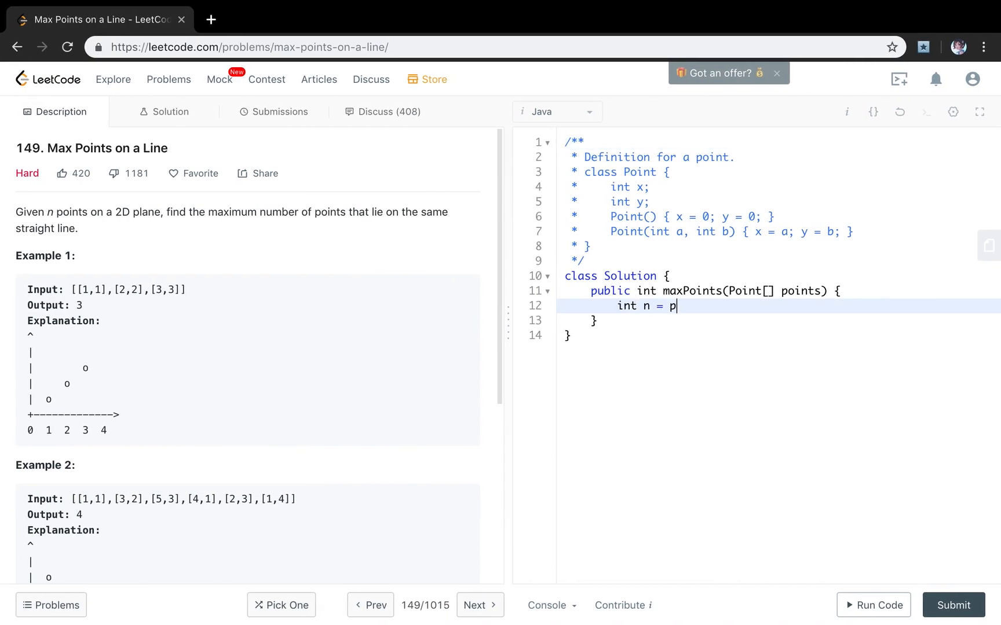
pyautogui.write('oints.length;')
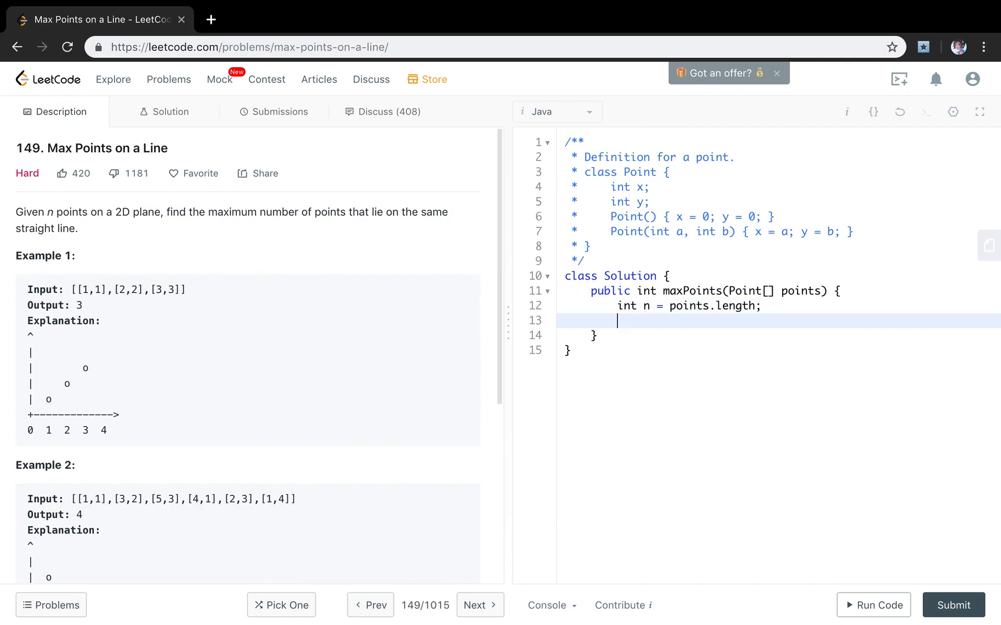
pyautogui.write('if )')
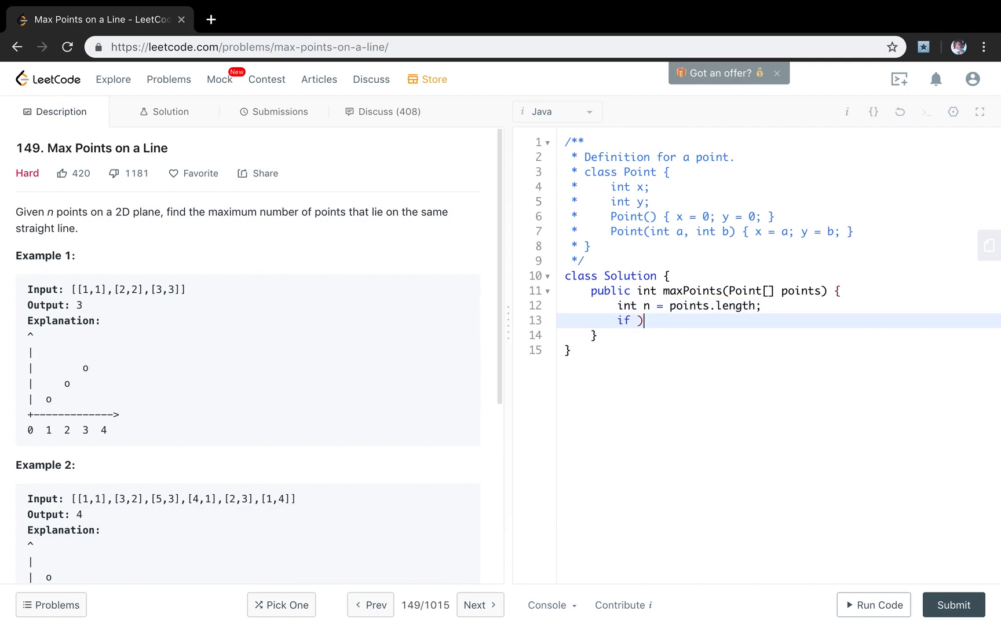
pyautogui.write('n < 3')
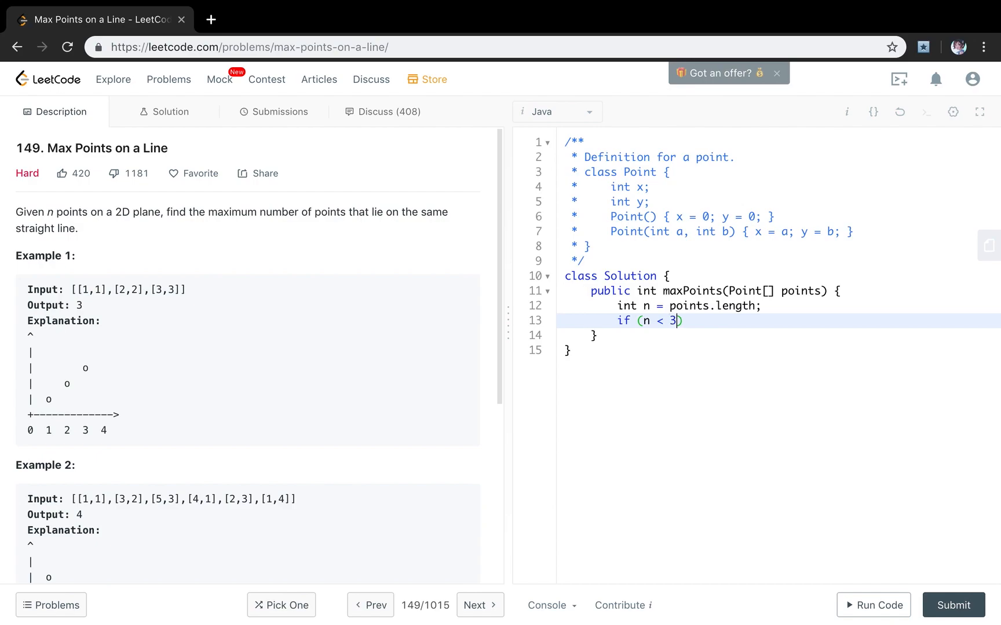
pyautogui.write('return n;')
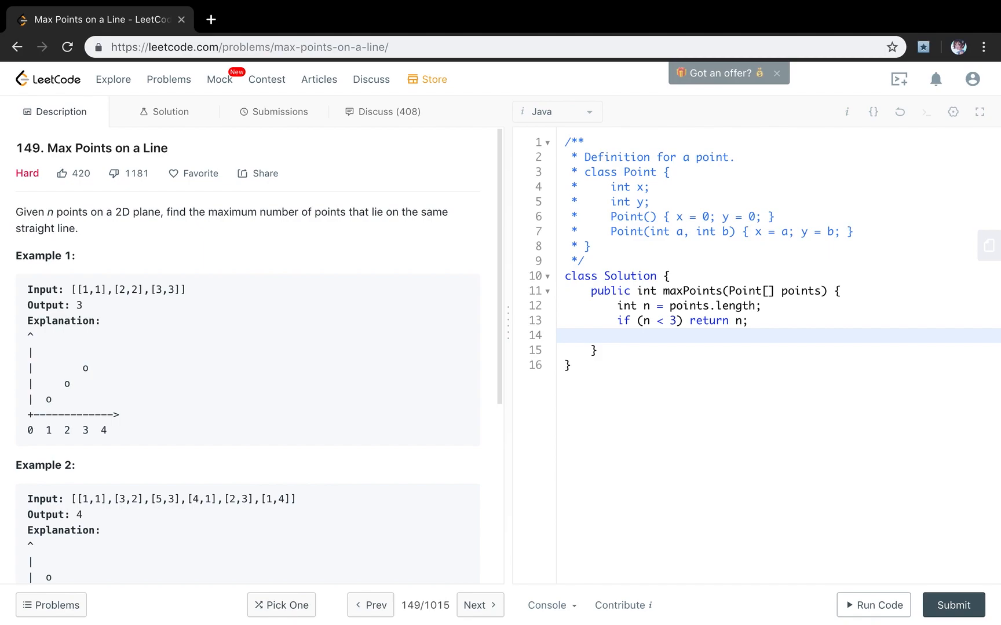
pyautogui.moveTo(350, 352)
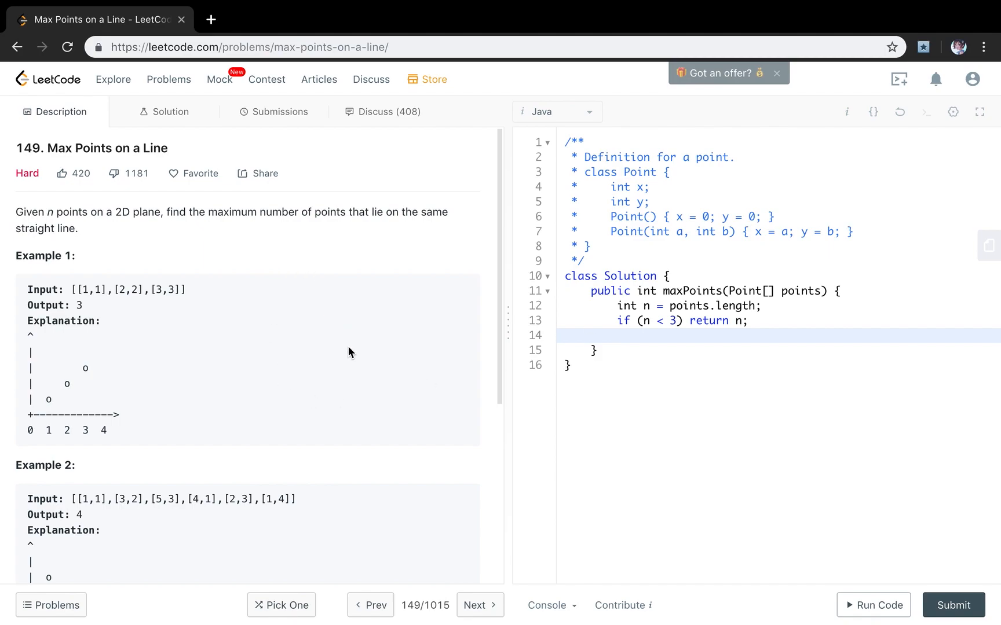
pyautogui.moveTo(389, 228)
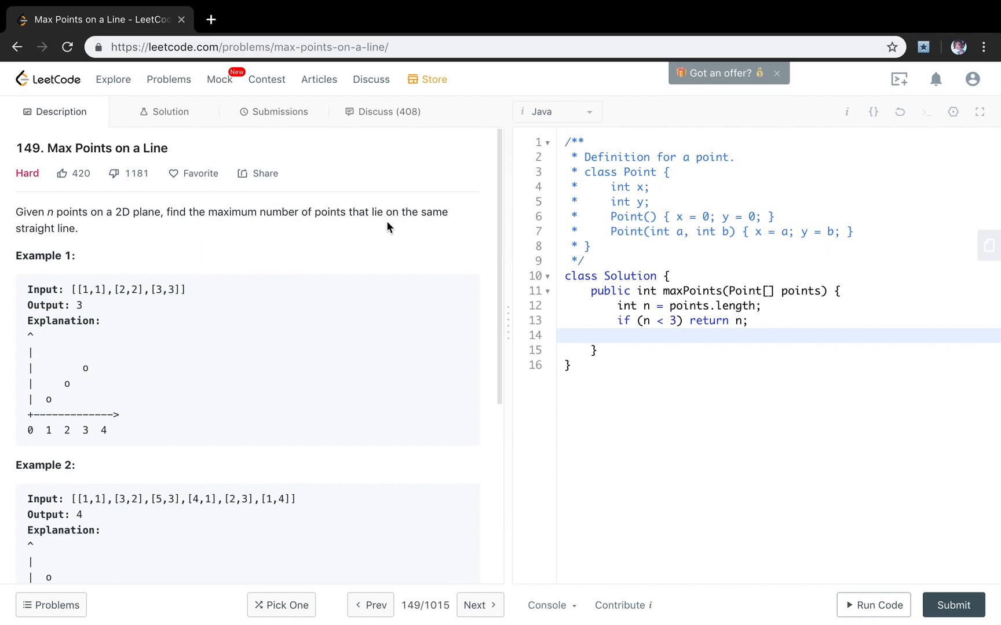
pyautogui.moveTo(237, 292)
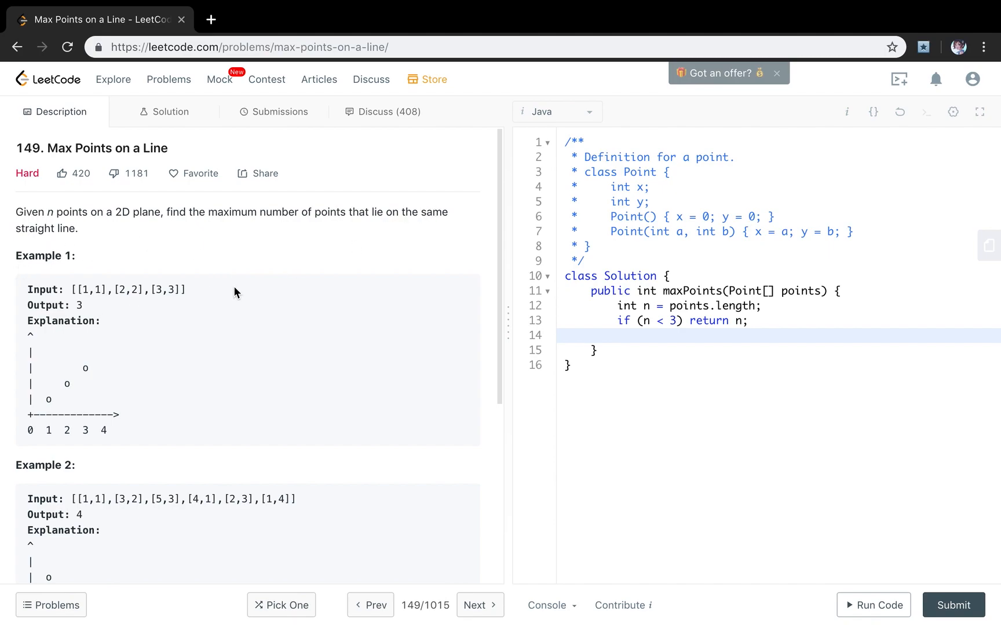
pyautogui.moveTo(671, 343)
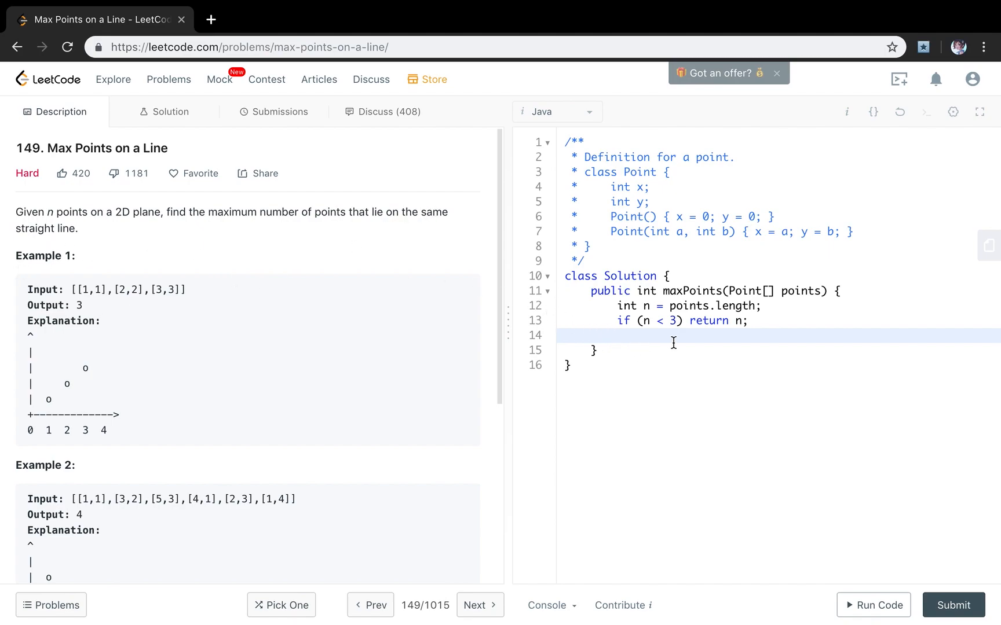
# - Declare int max = 2 on the line after the early return
pyautogui.click(619, 334)
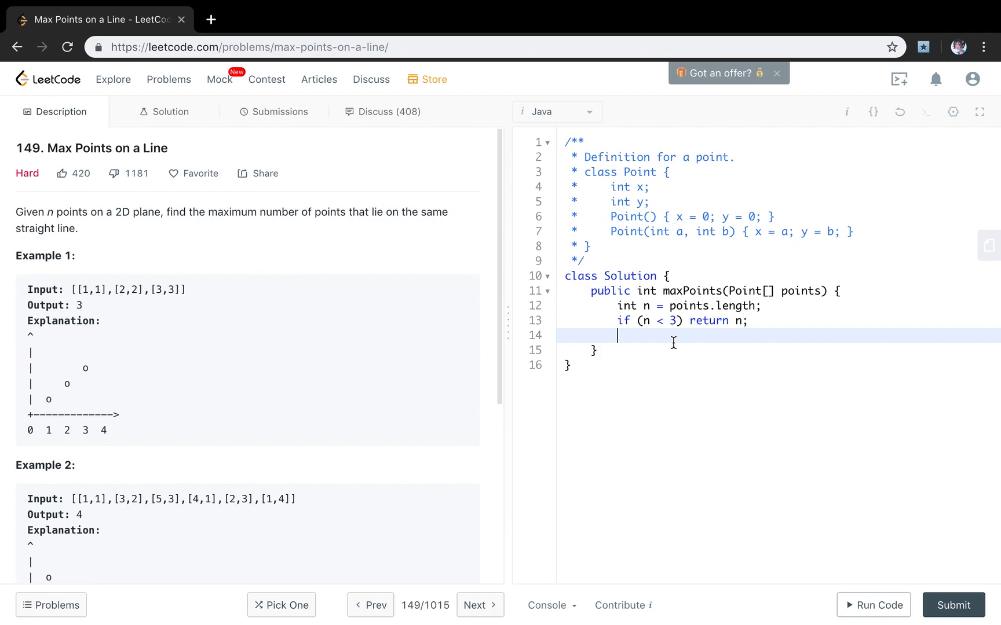
pyautogui.write('i')
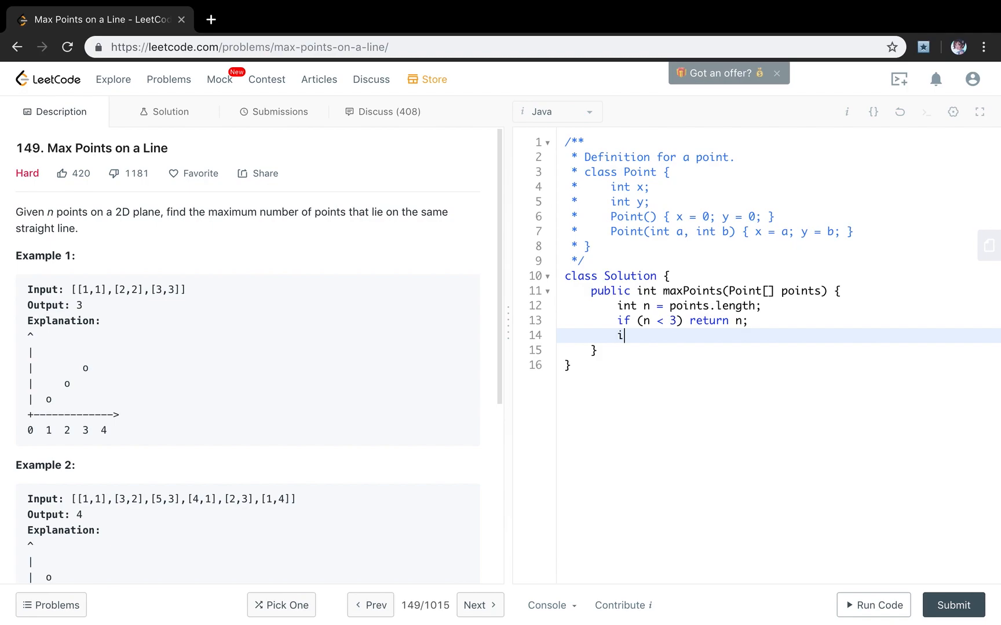
pyautogui.write('nt max =')
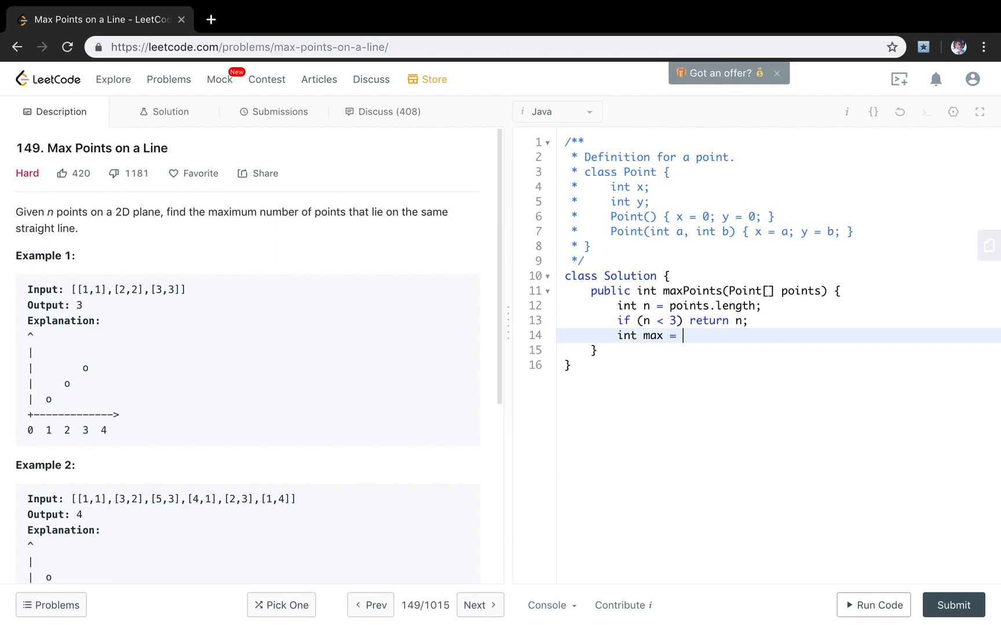
pyautogui.write('2')
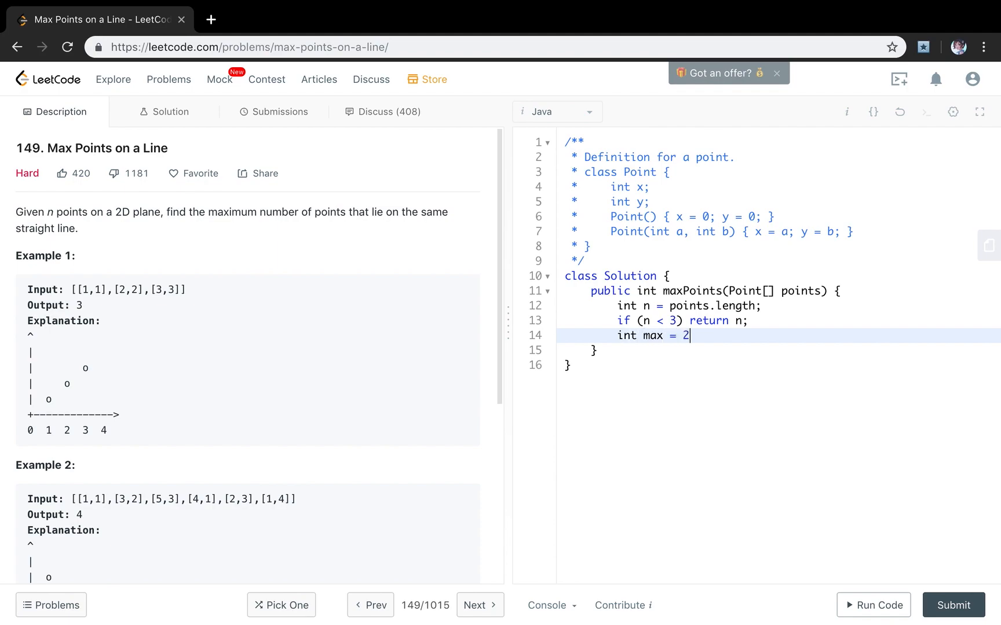
pyautogui.press('Enter')
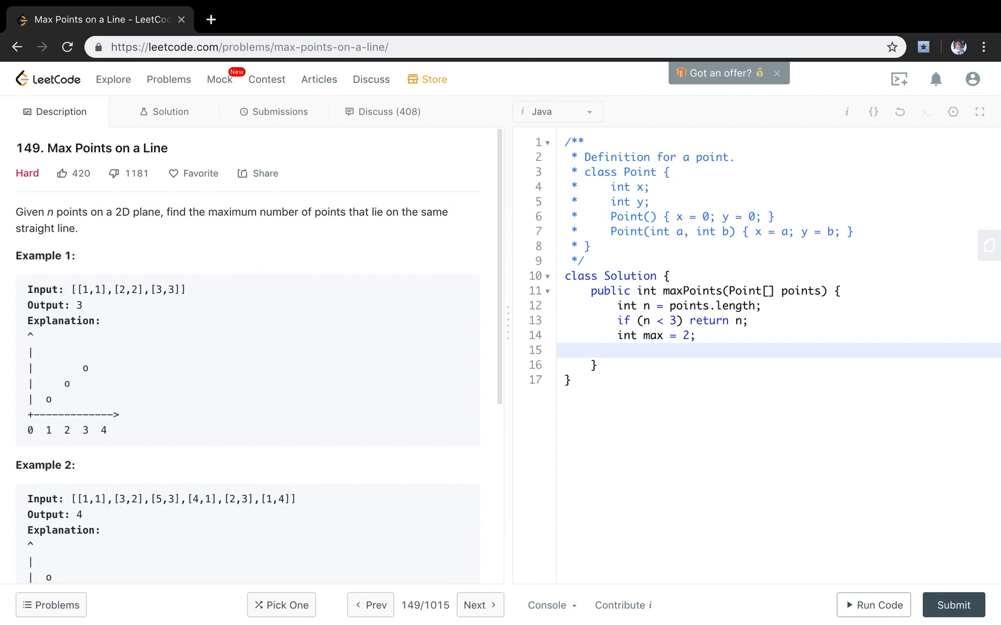
# - Write a for loop with i from 1 while i < n, starting int count inside
pyautogui.write('for (i')
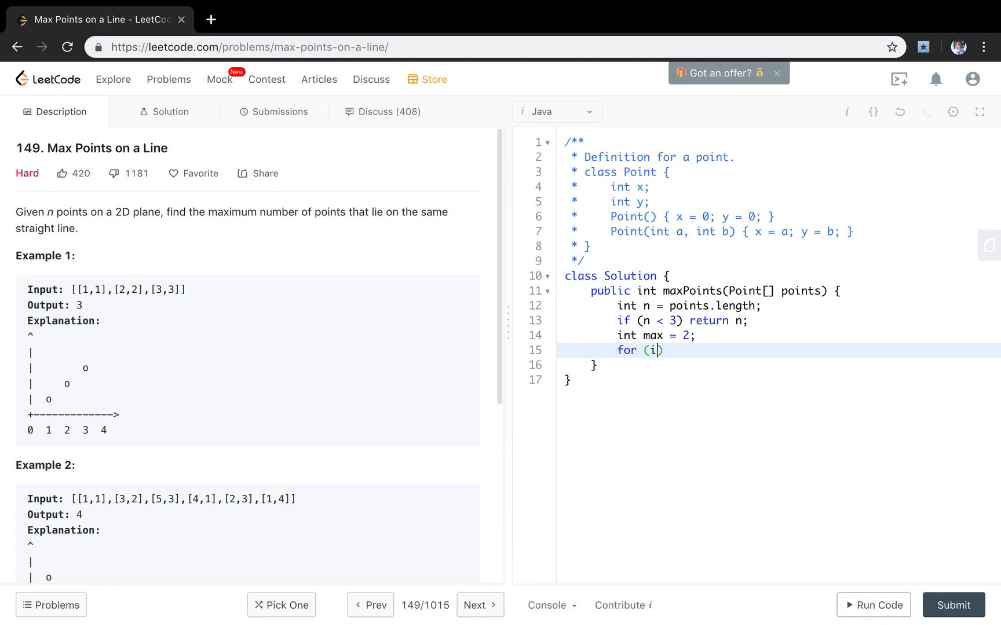
pyautogui.write('nt i =')
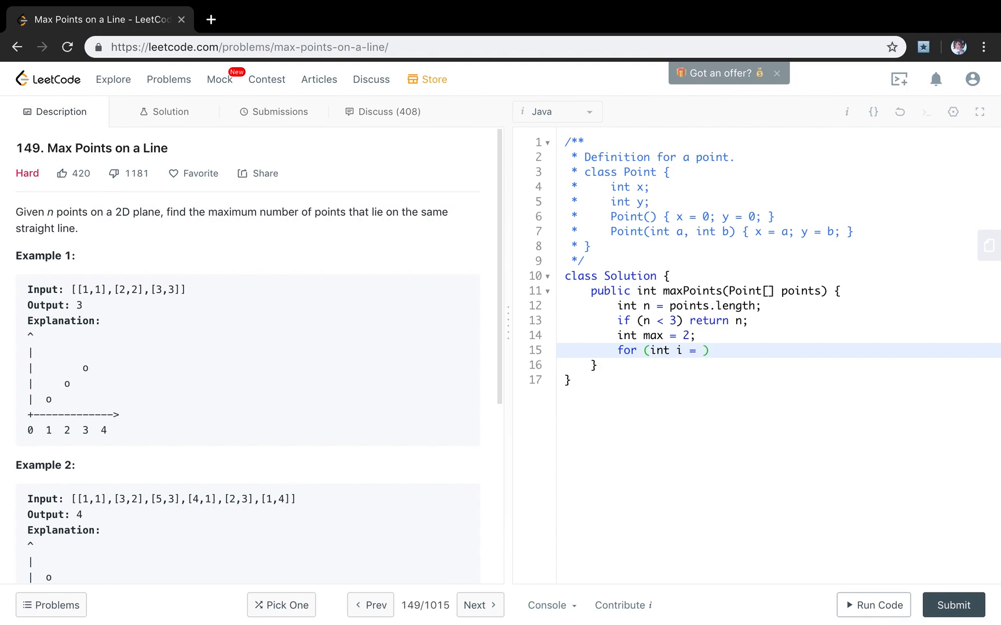
pyautogui.write('1; i < n; i++')
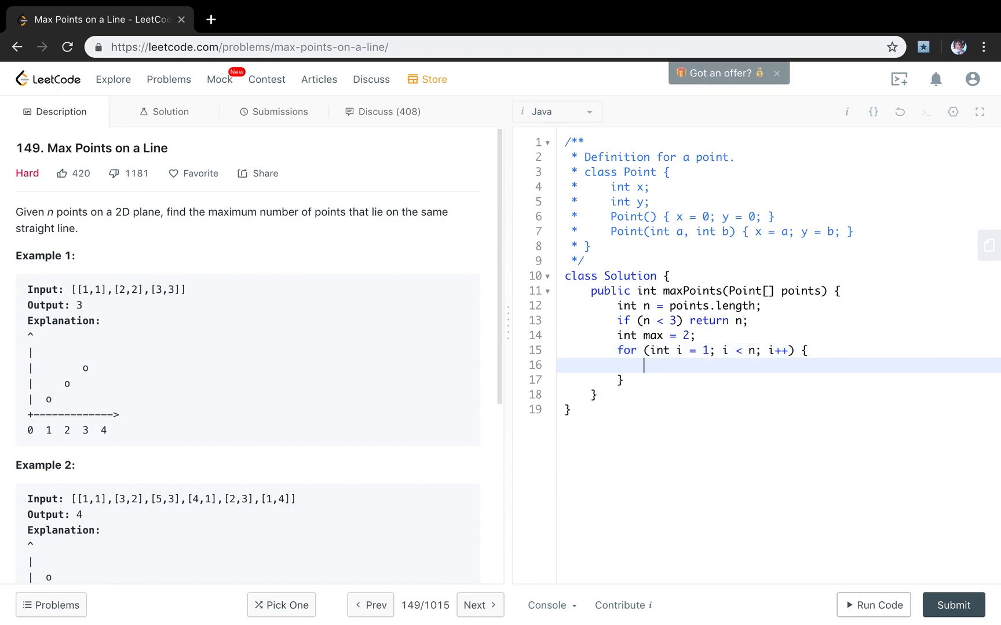
pyautogui.write('int count =')
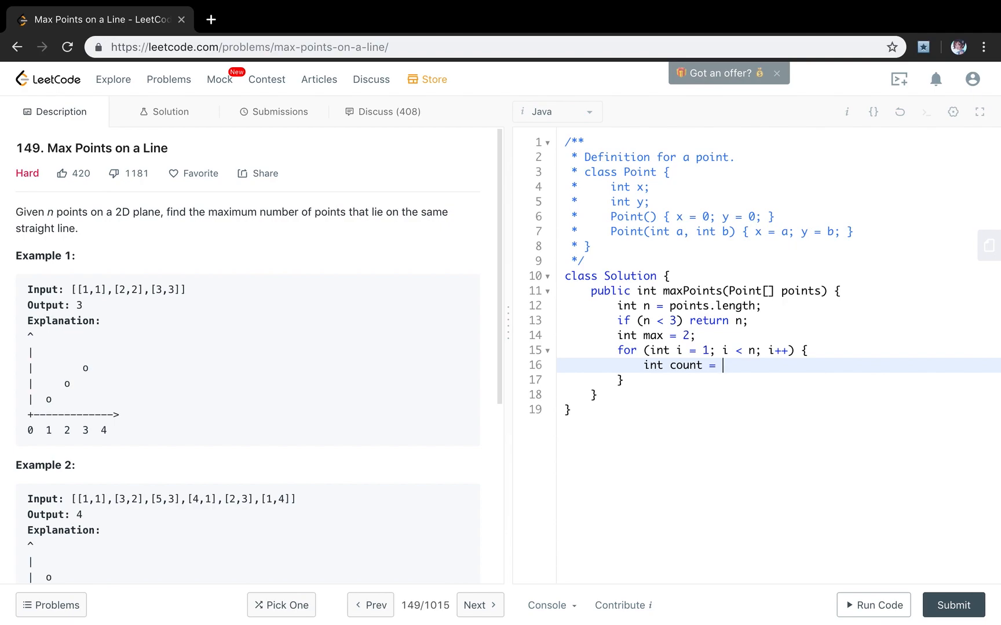
pyautogui.moveTo(721, 365)
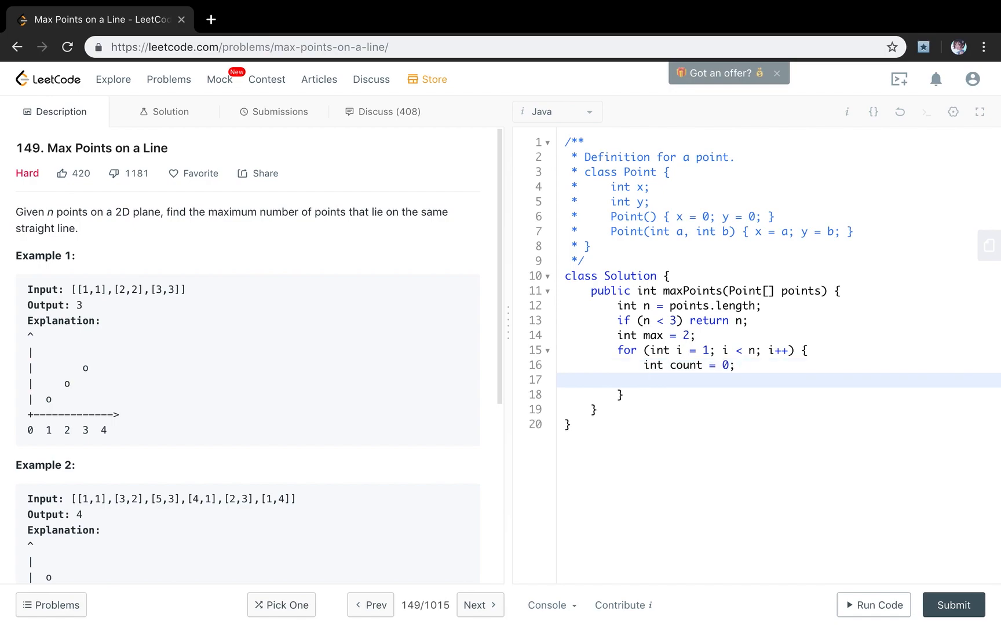
# - Read x1, y1 from points[i - 1] and x2, y2 from points[i] as longs
pyautogui.write('long')
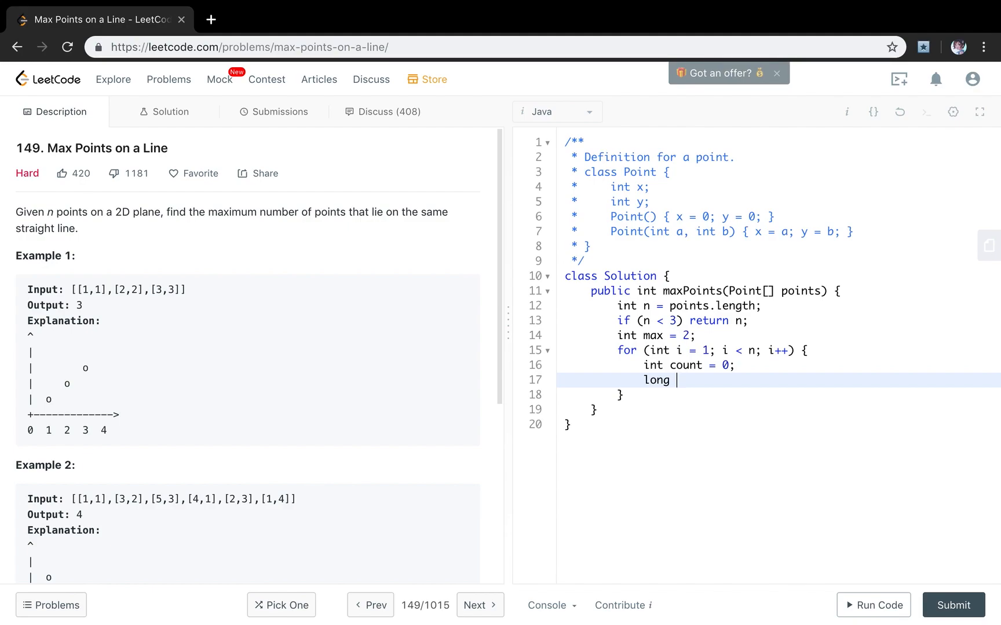
pyautogui.write('x1 =')
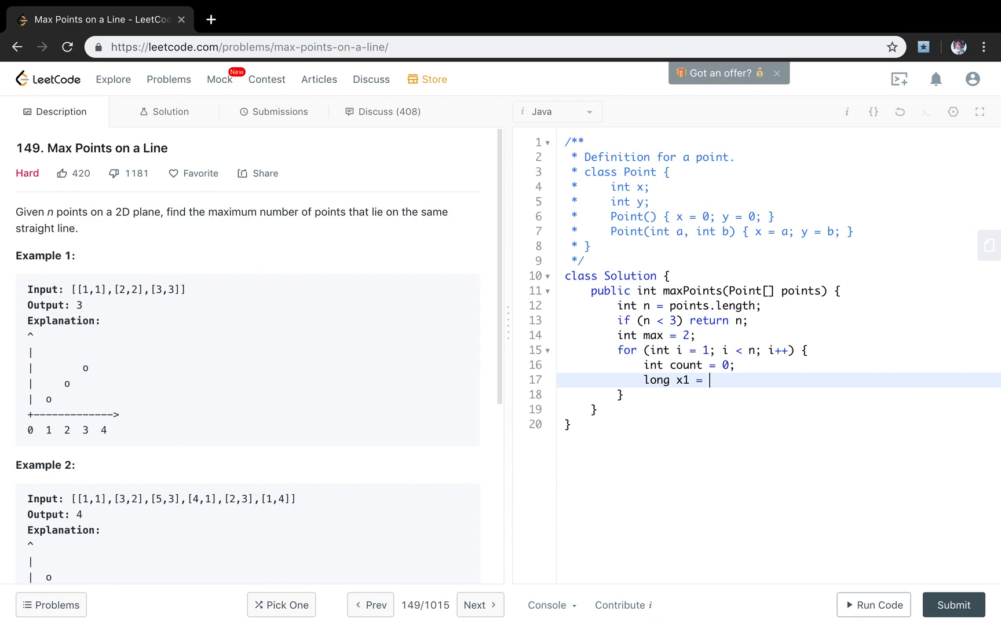
pyautogui.write('points[]')
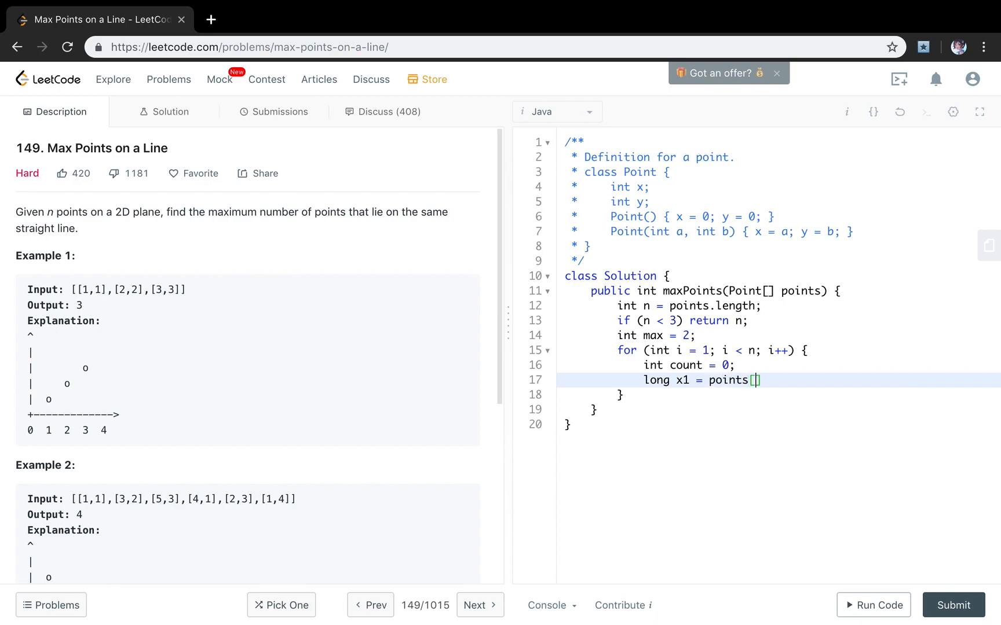
pyautogui.write('i - 1].x;')
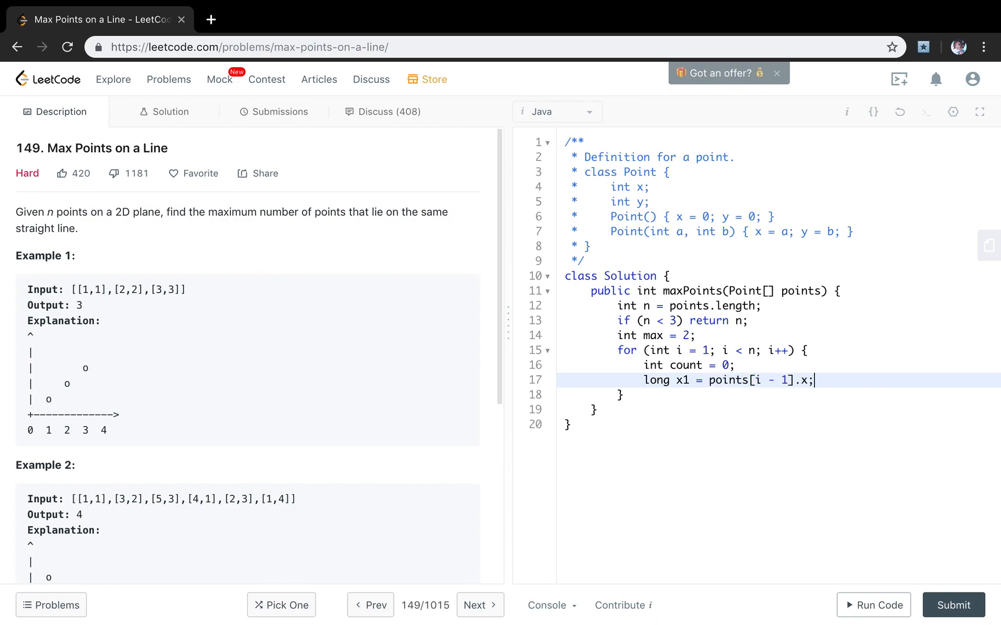
pyautogui.write('long y1 =')
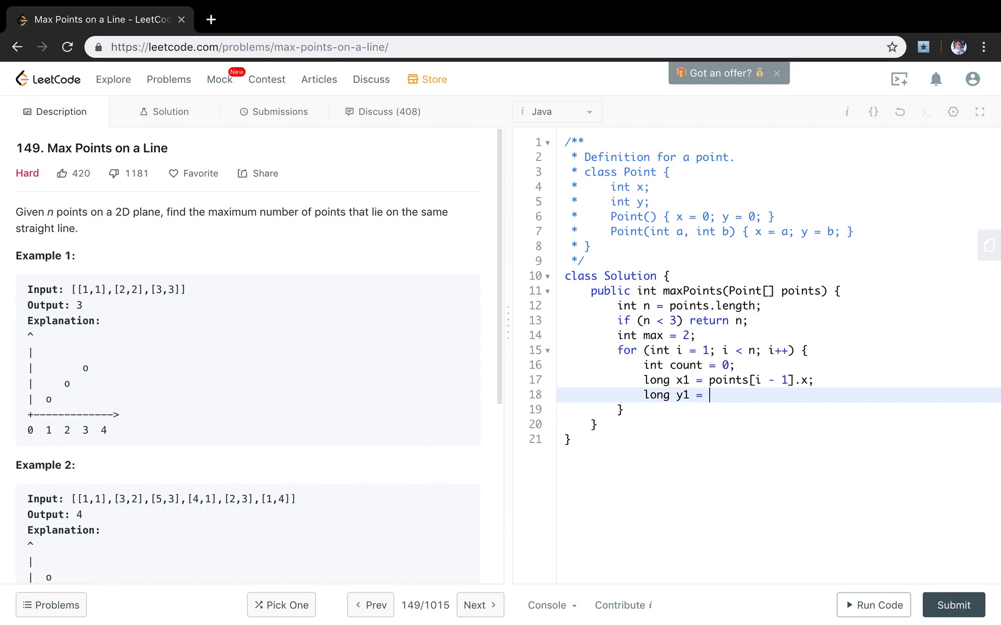
pyautogui.write('poi')
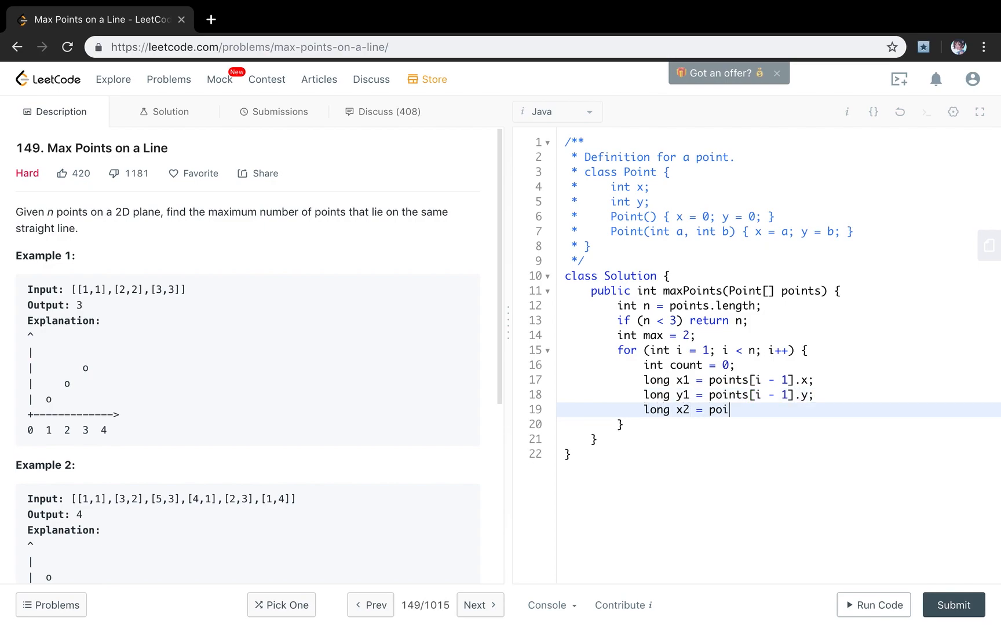
pyautogui.write('nts[i].')
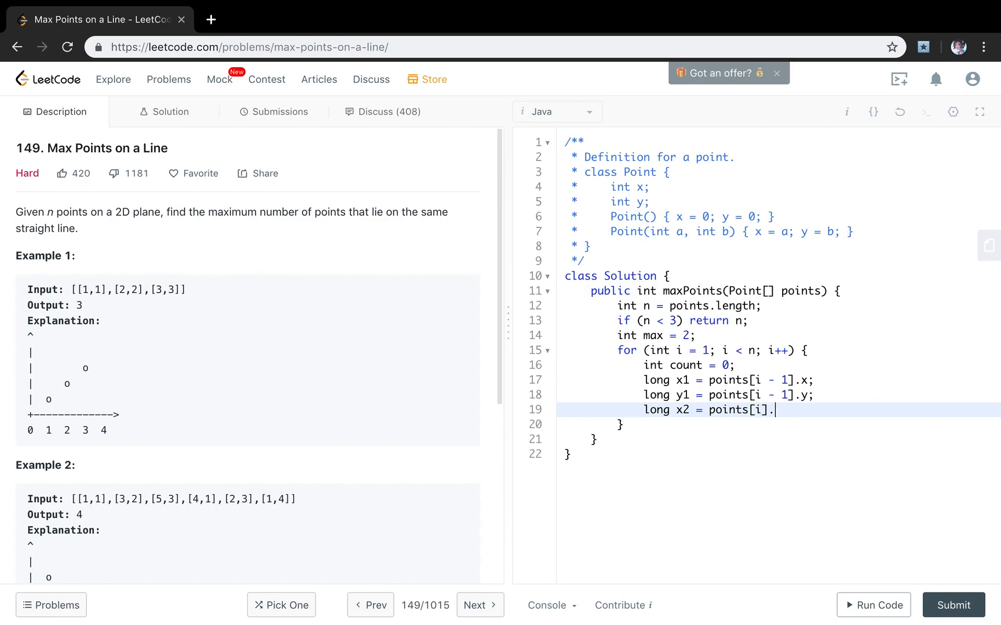
pyautogui.write('x;')
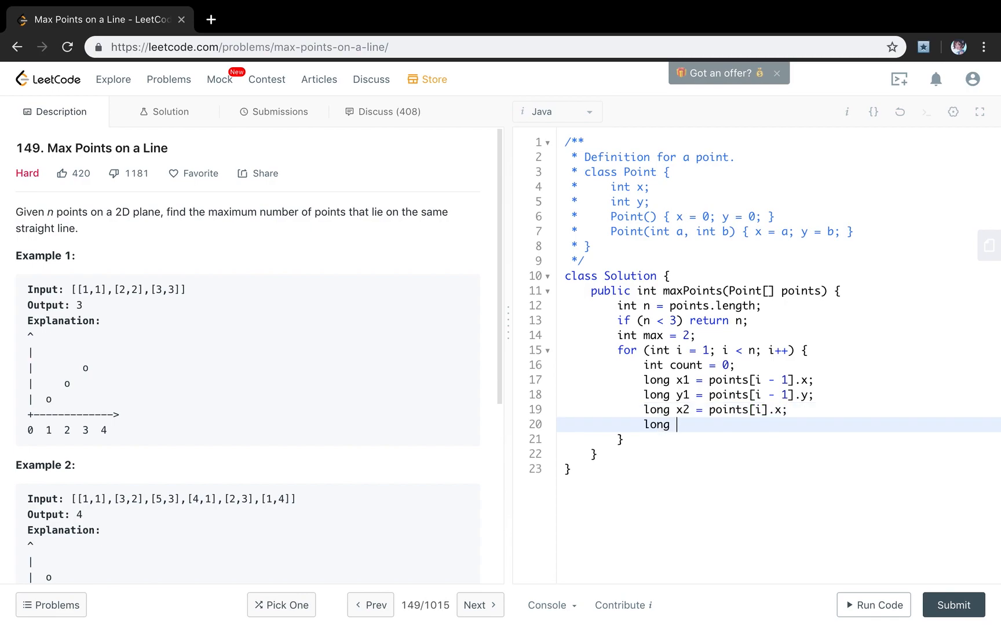
pyautogui.write('y2 = points')
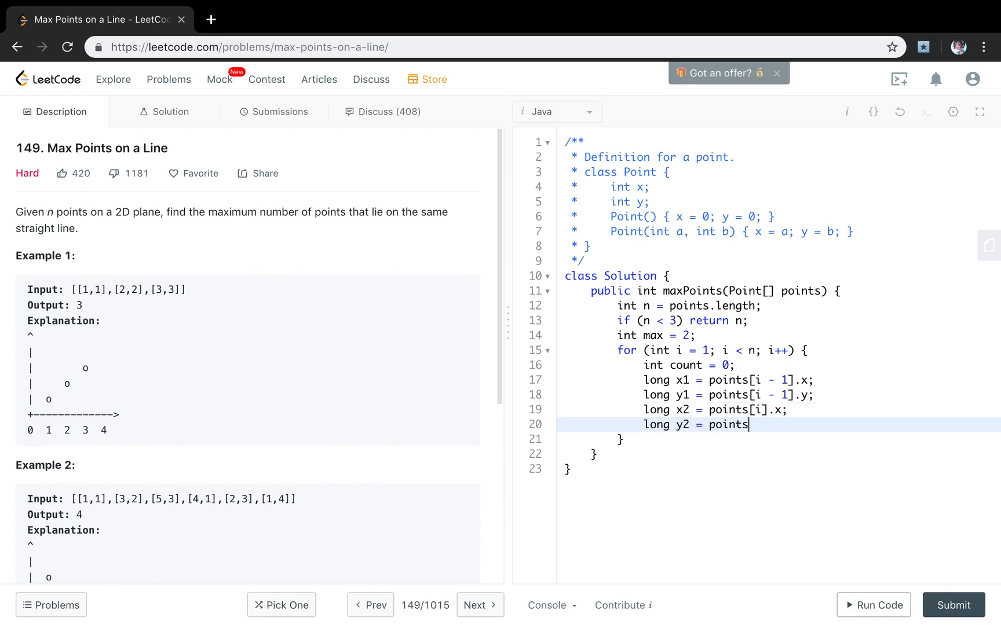
pyautogui.write('[i].y;')
pyautogui.write('if (')
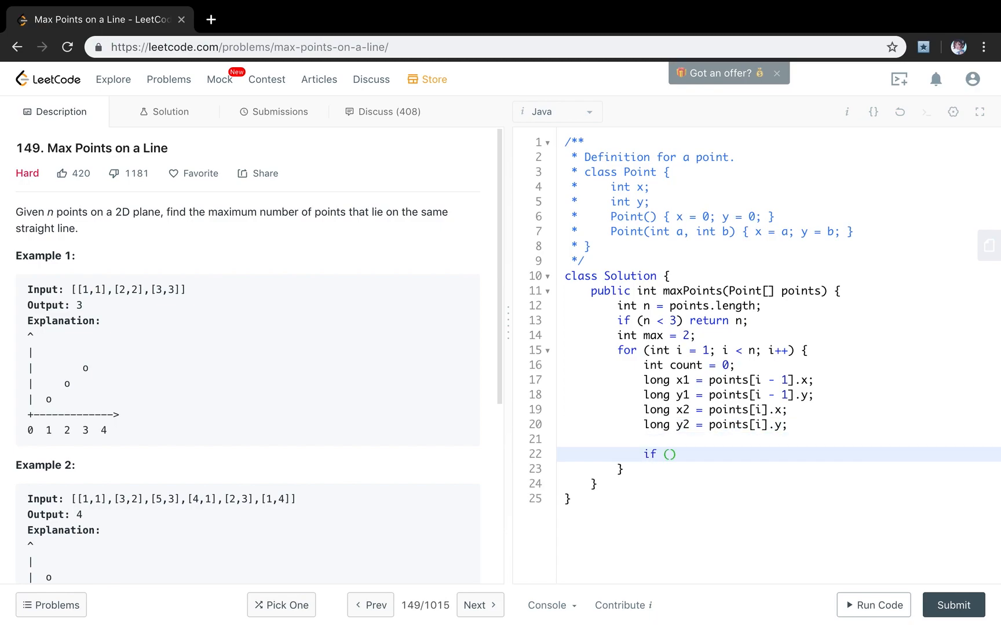
# - Add the if (x1 == x2 && y1 == y2) block with an inner j loop from 0
pyautogui.write('x1')
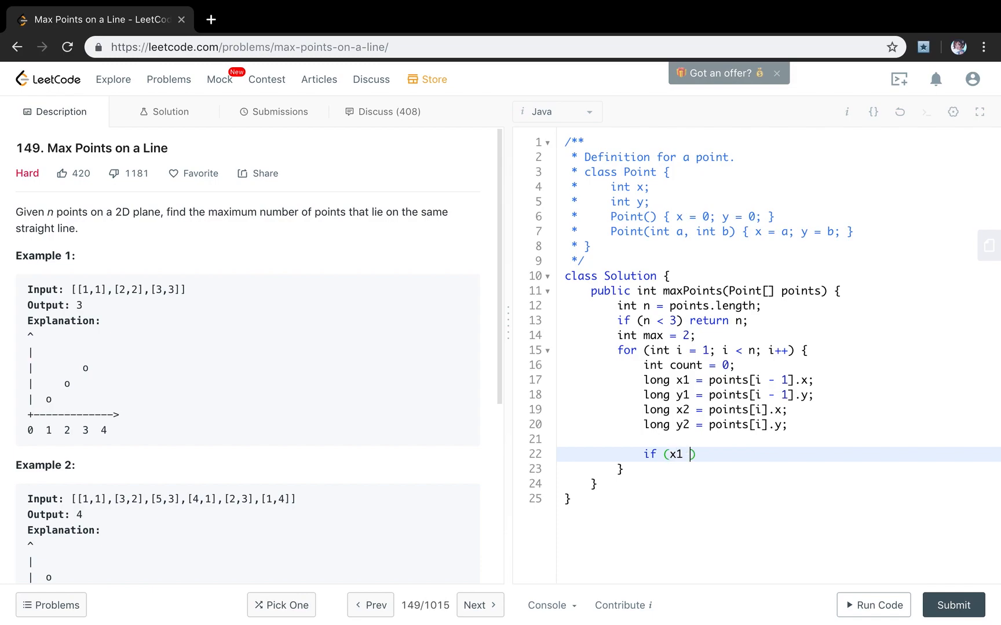
pyautogui.write('== x2 &')
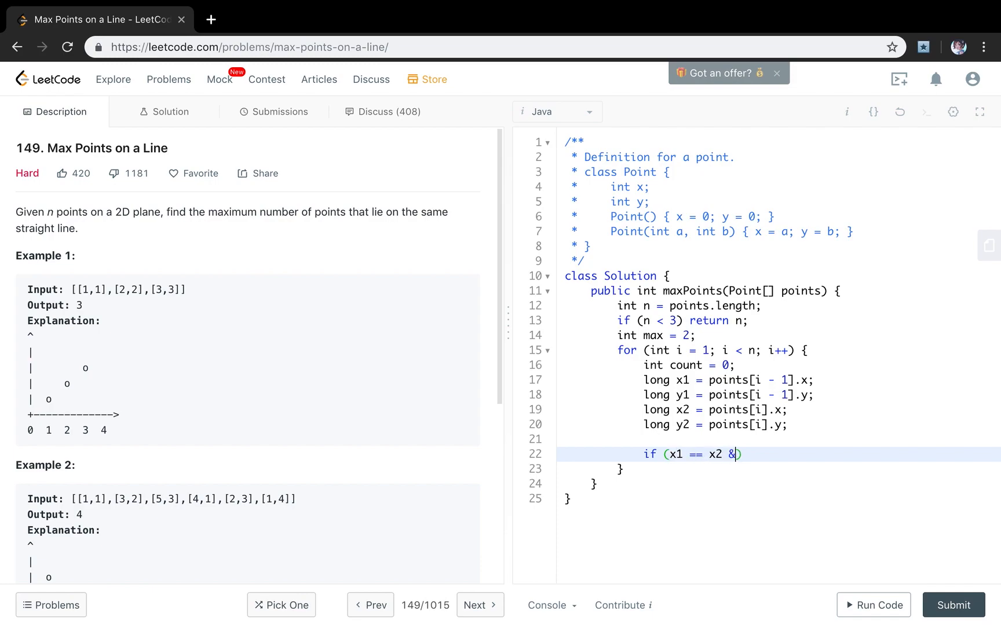
pyautogui.write('& y1 == y2)')
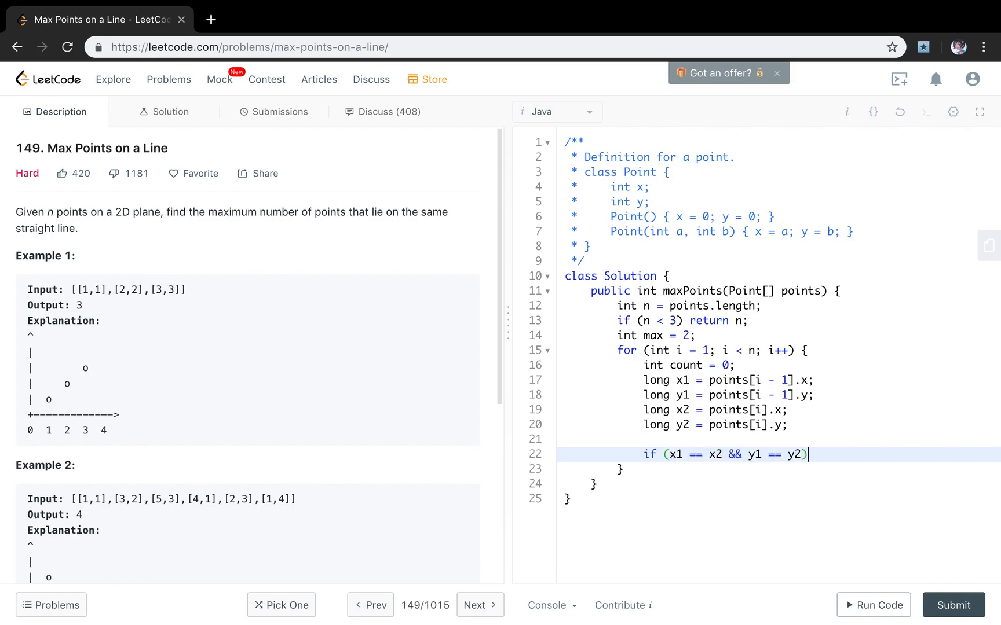
pyautogui.write('{')
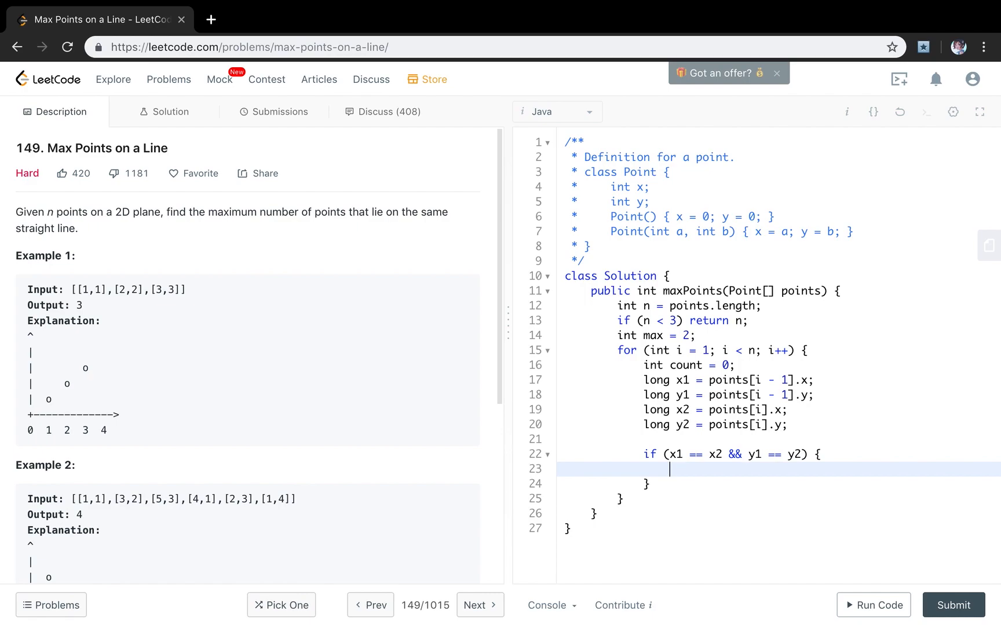
pyautogui.write('for (int j )')
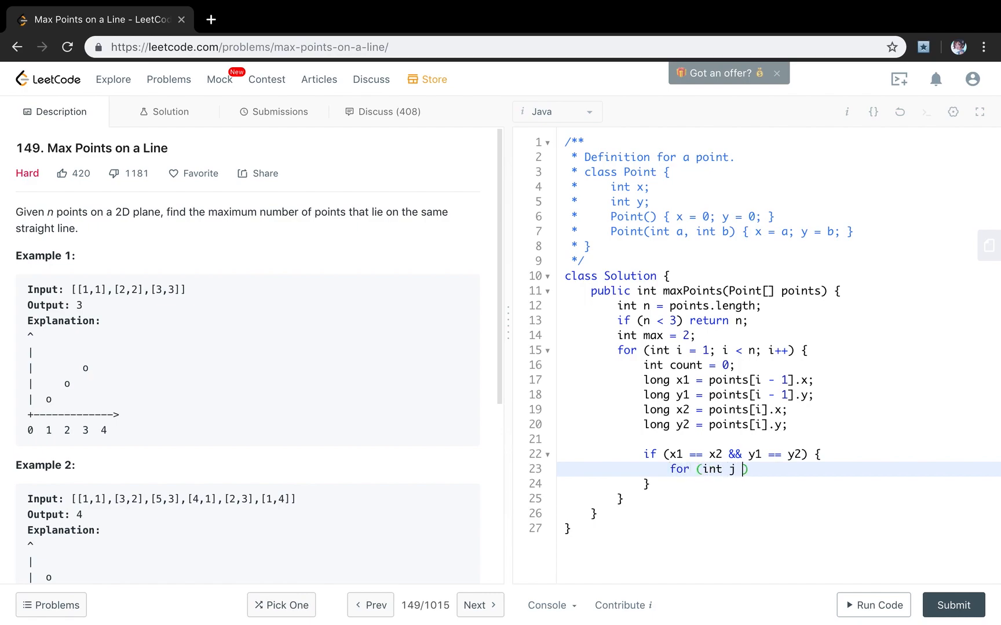
pyautogui.write('= 0; j <')
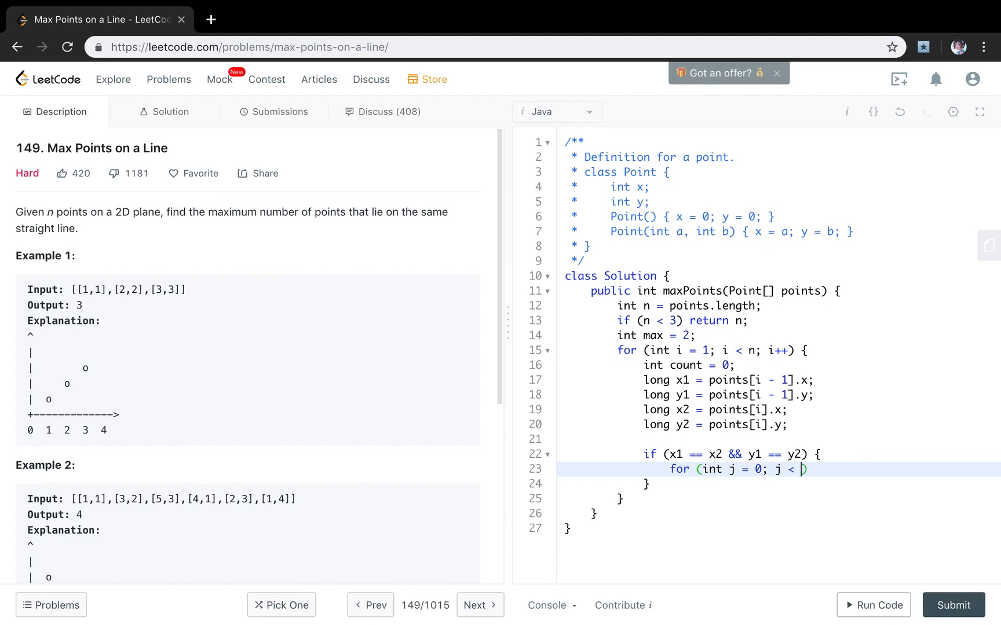
# - Increment count when points[j] matches x1 and y1, fixing a typo
pyautogui.write('nl')
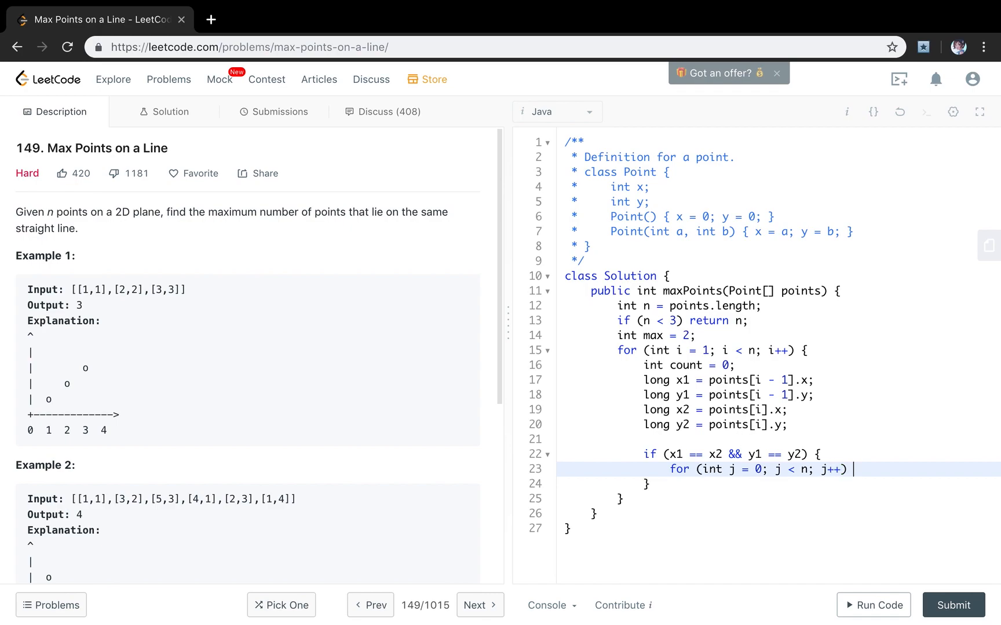
pyautogui.write('{')
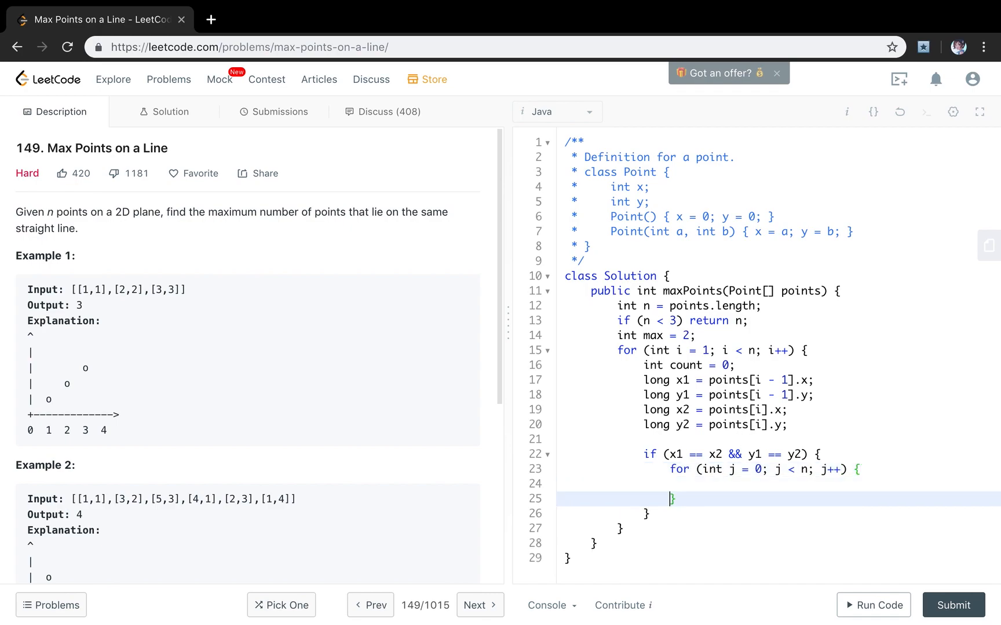
pyautogui.write('if ()')
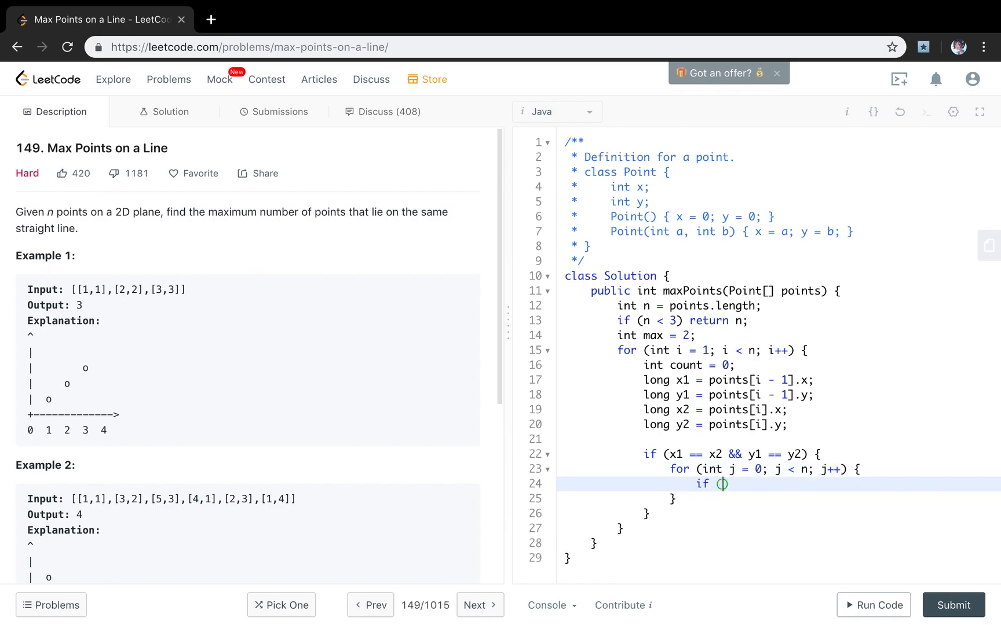
pyautogui.write('points[j]')
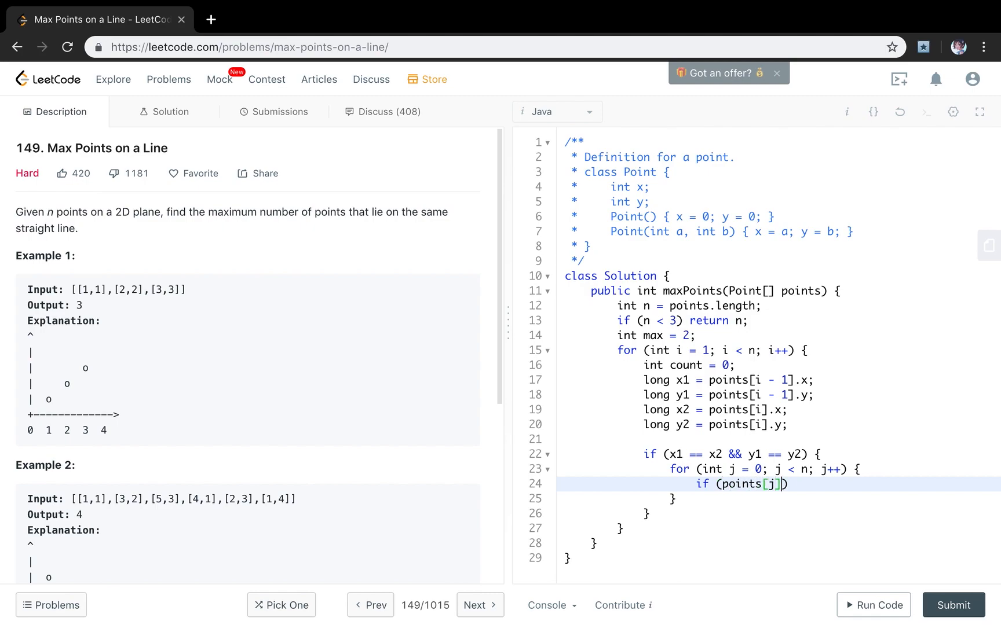
pyautogui.write('.x == x1 (')
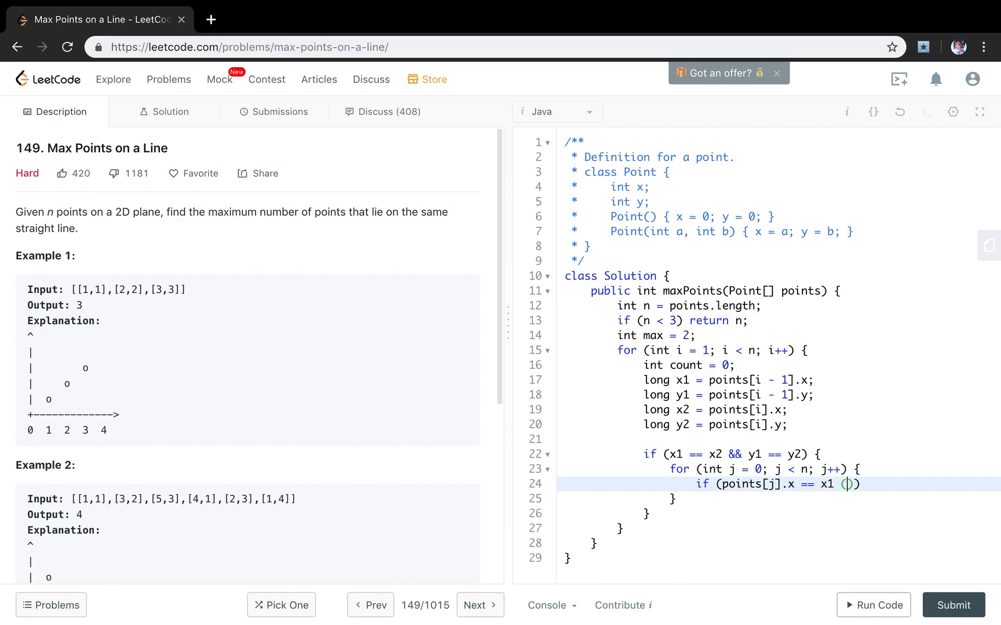
pyautogui.write('*')
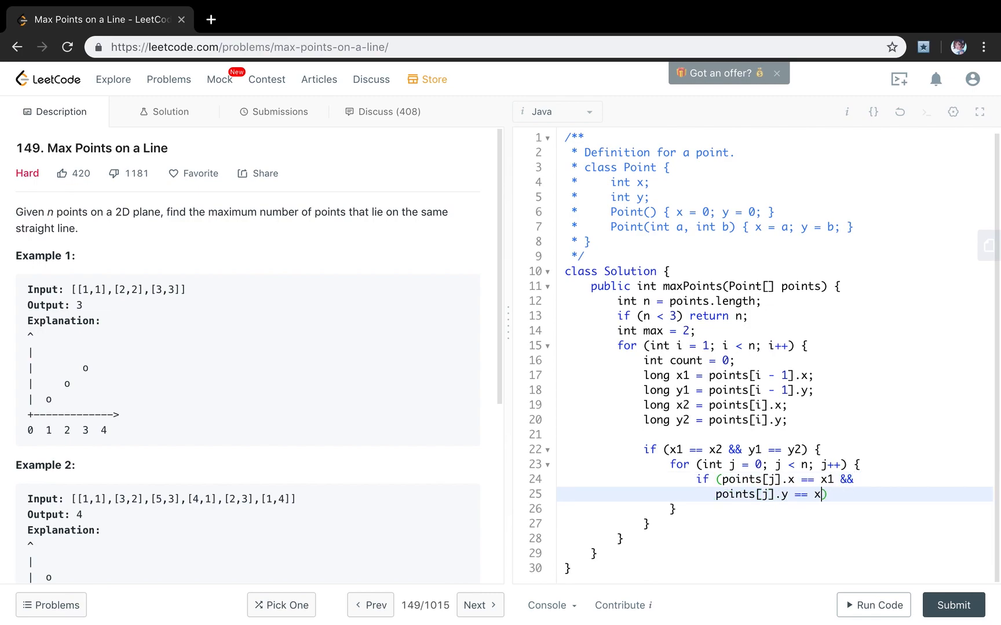
pyautogui.press('Backspace')
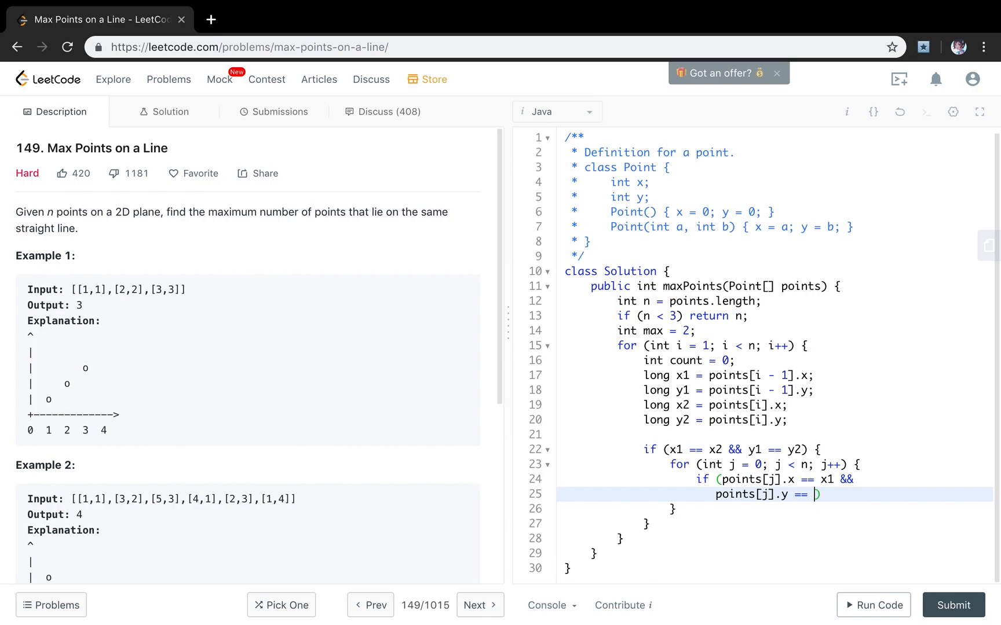
pyautogui.write('y1) {')
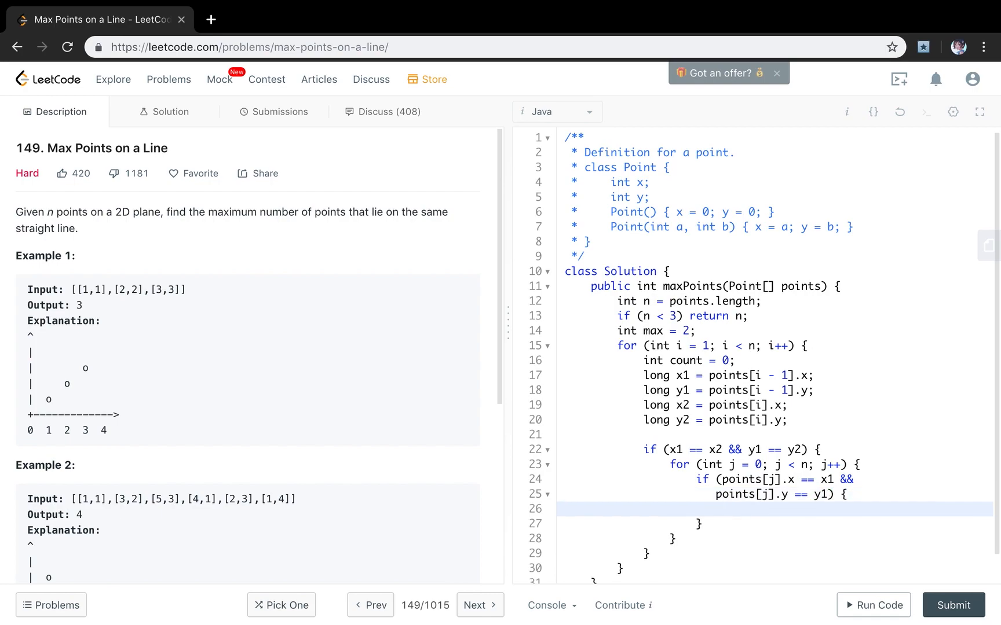
pyautogui.write('count++')
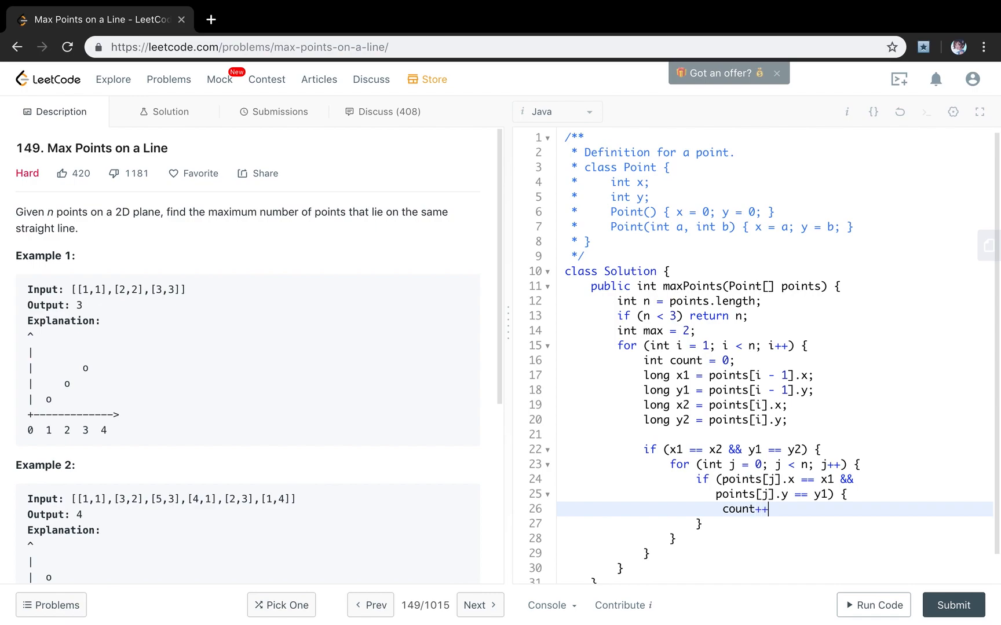
pyautogui.write(';')
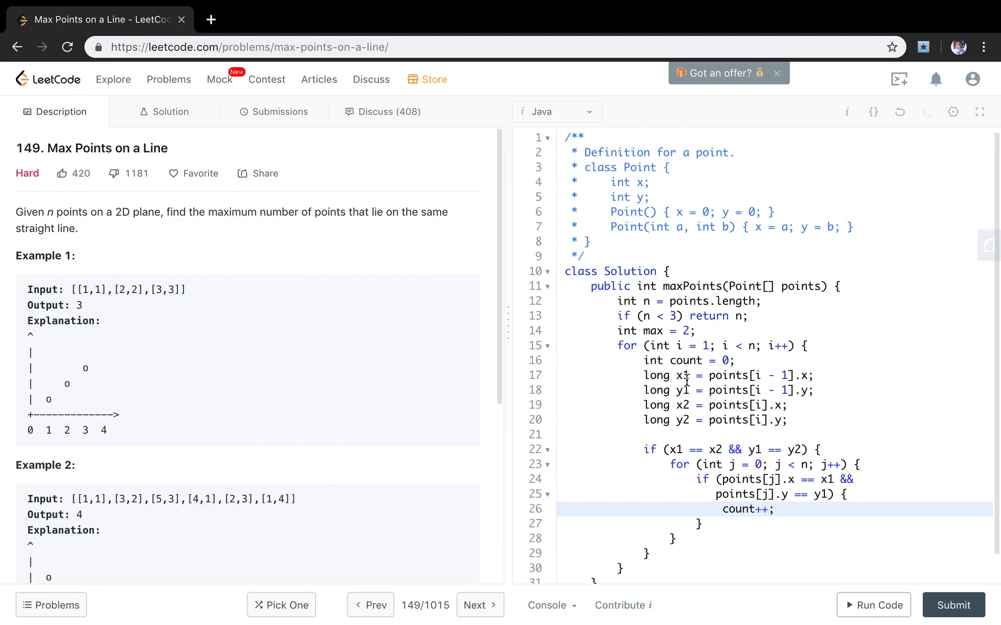
pyautogui.moveTo(688, 390)
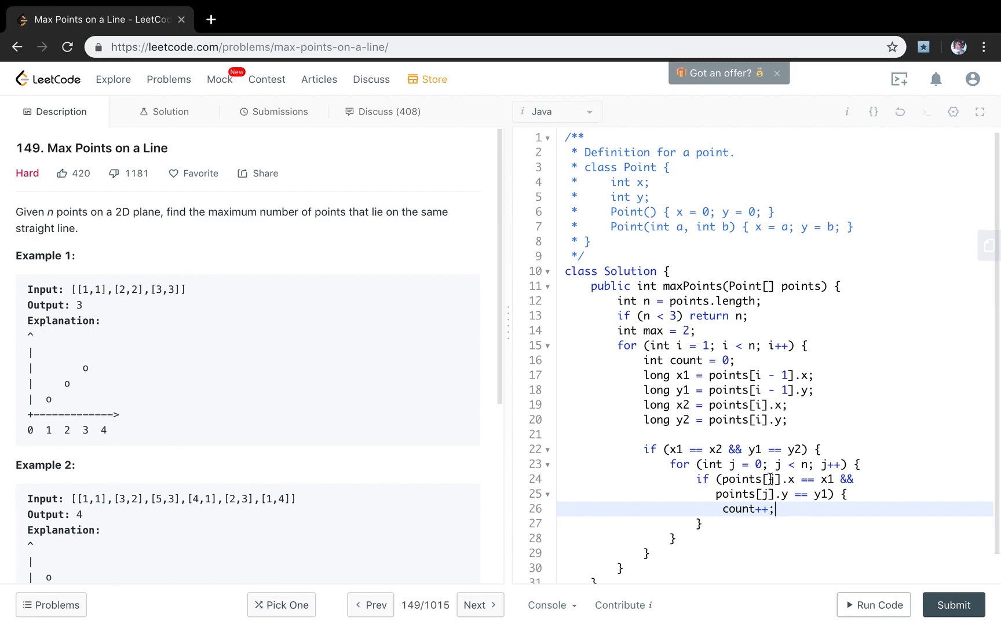
pyautogui.moveTo(786, 510)
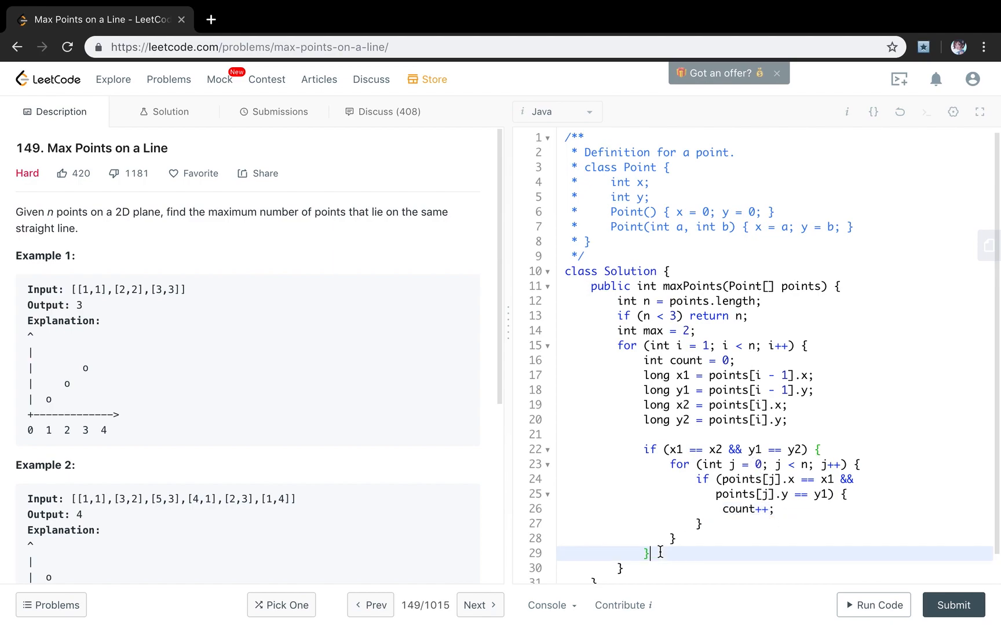
# - Open an else block containing a for loop over j from 0
pyautogui.write('else {')
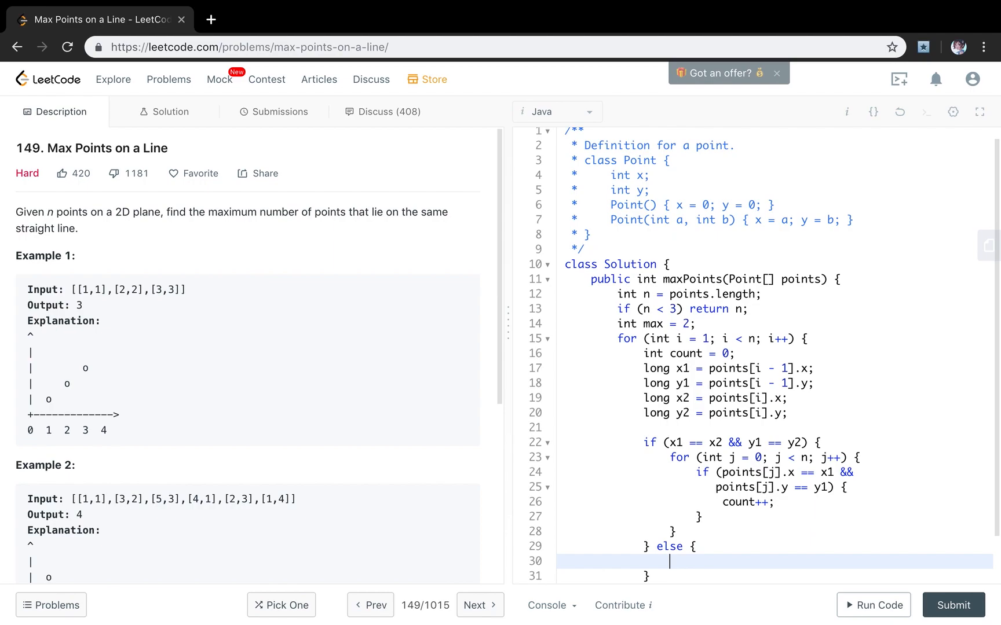
pyautogui.scroll(-3)
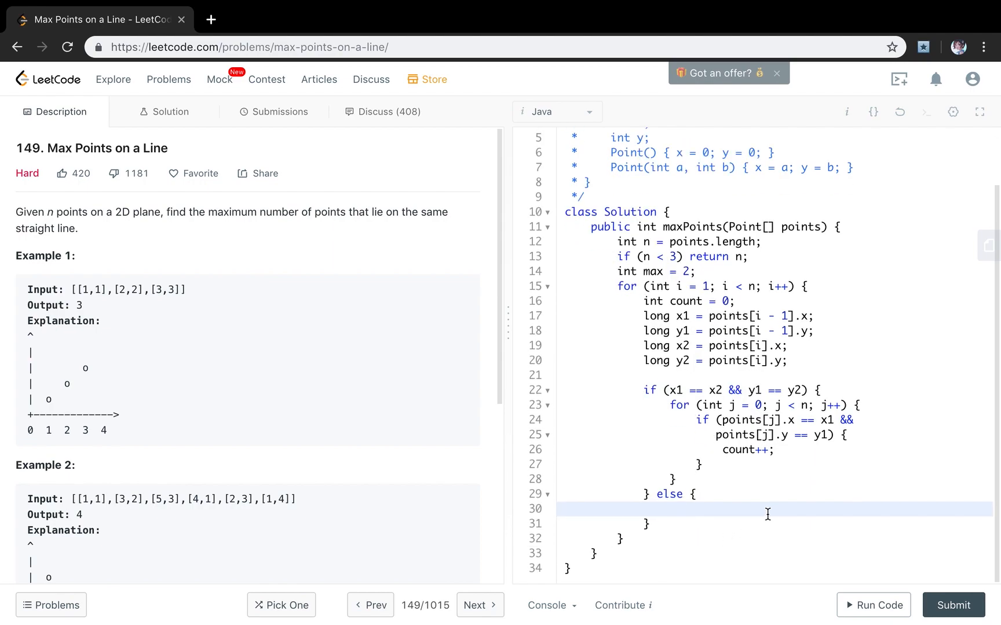
pyautogui.write('for (int j')
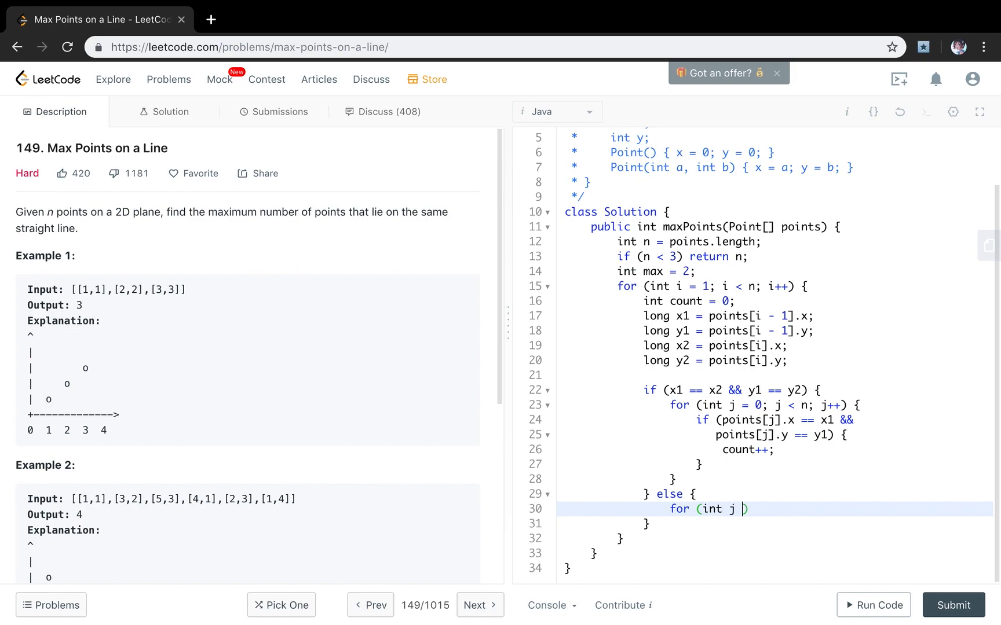
pyautogui.write('= 0; k')
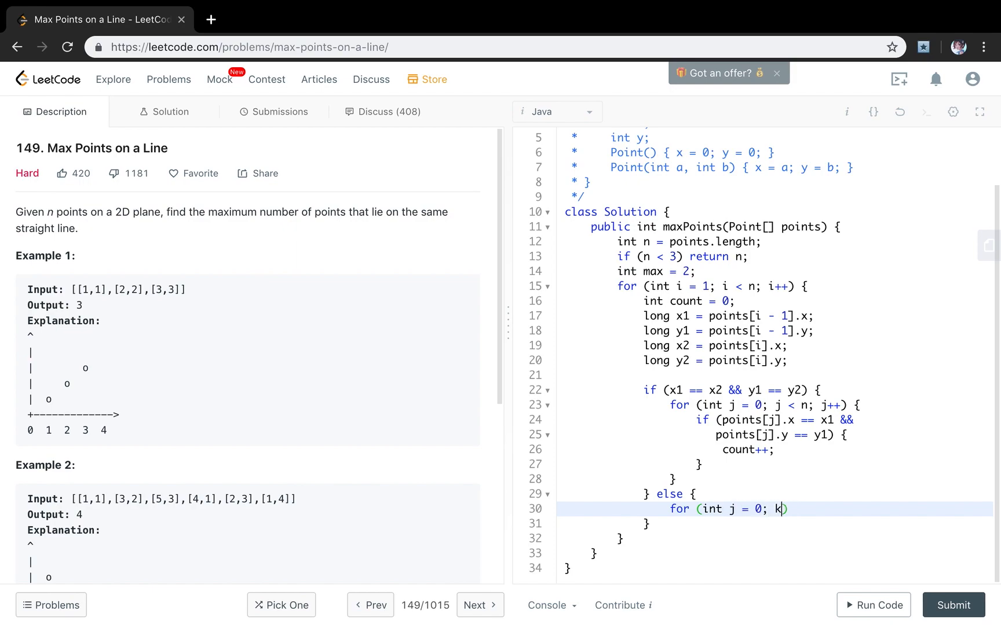
pyautogui.write('j < n; j++')
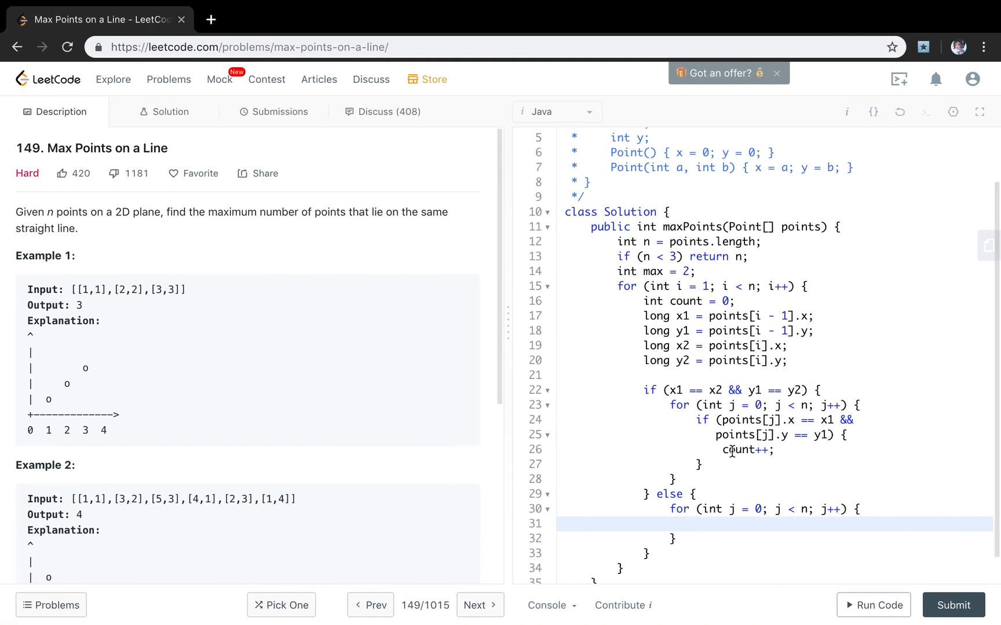
# - Increment count when (points[j].y - y2)*(x2 - x1) equals (y2 - y1)*(points[j].x - x2)
pyautogui.write('if (p')
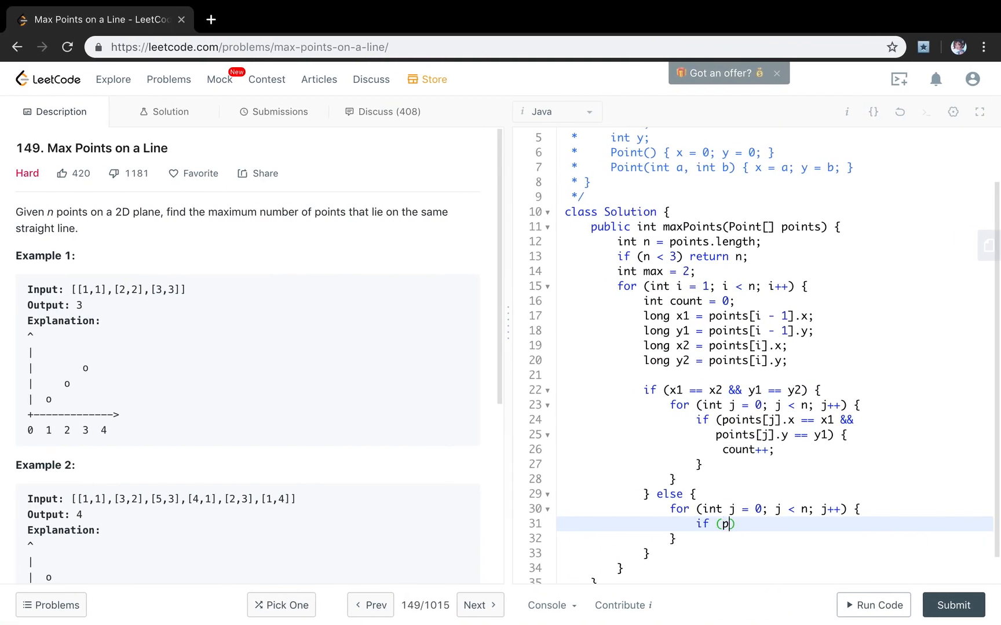
pyautogui.write('oints[]')
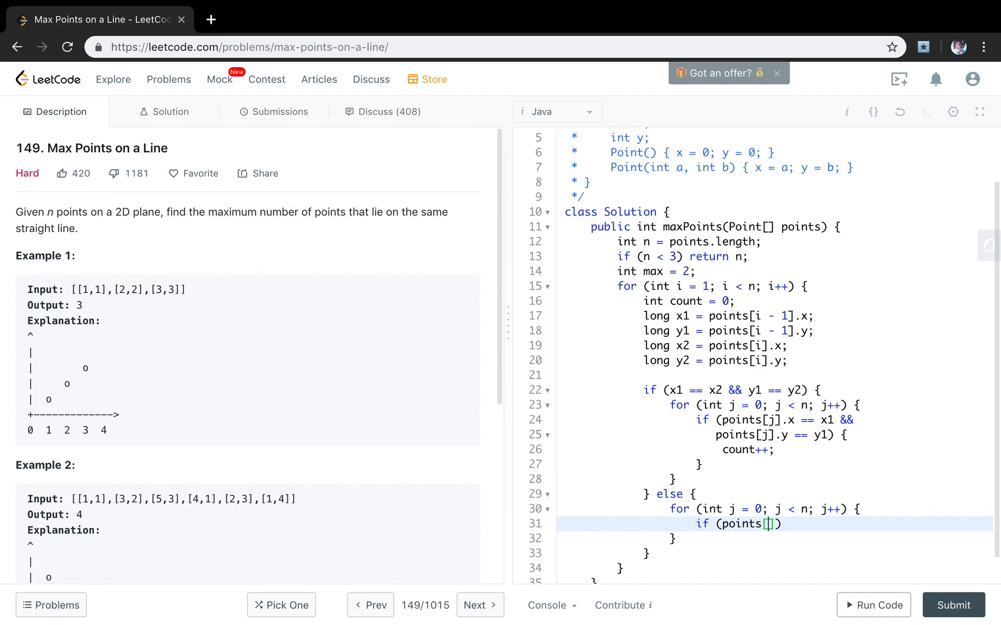
pyautogui.write('j')
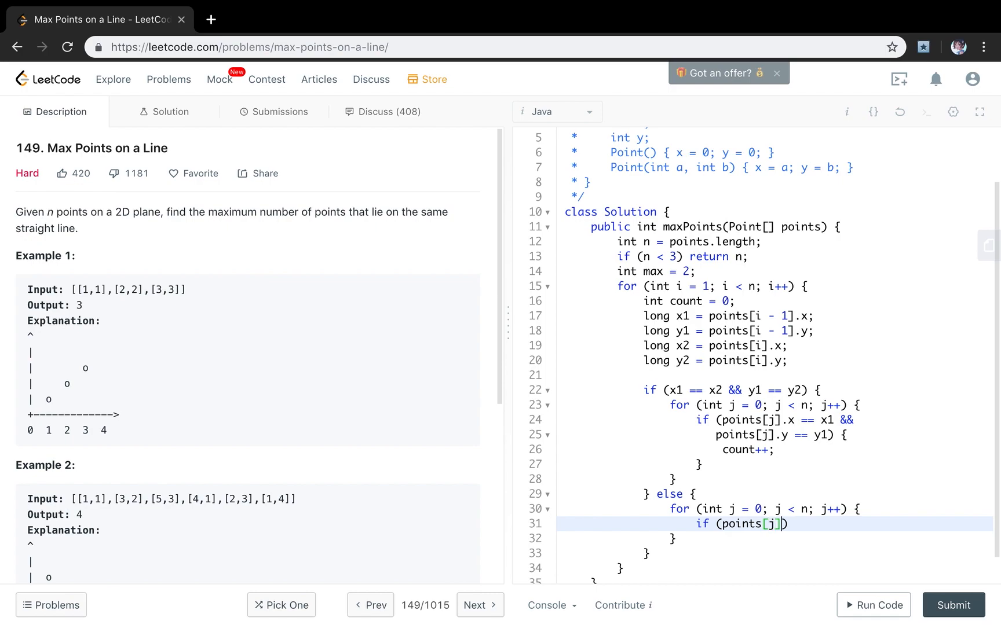
pyautogui.write('.y -')
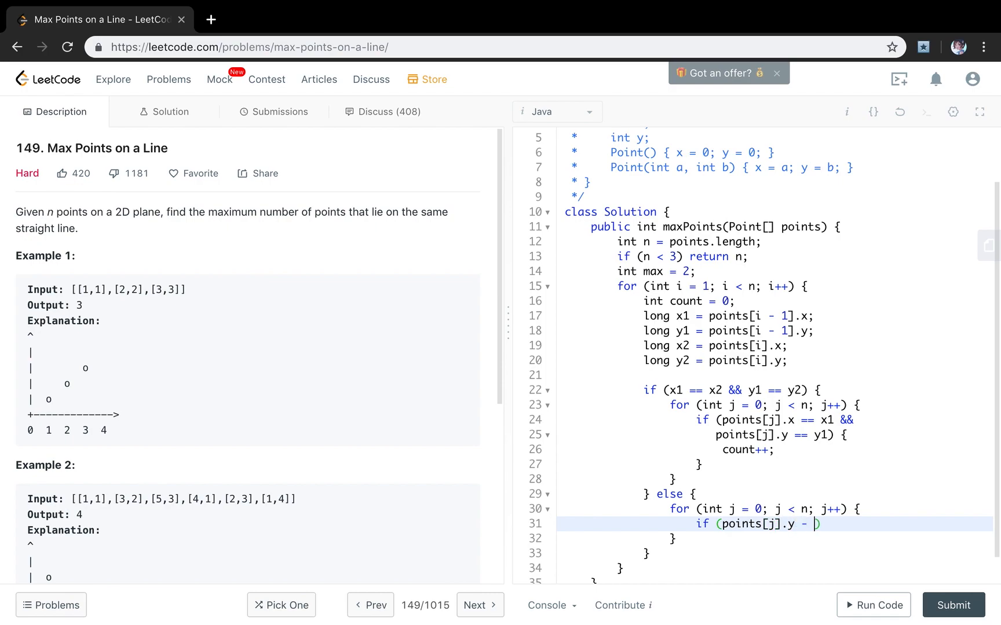
pyautogui.write('y2)')
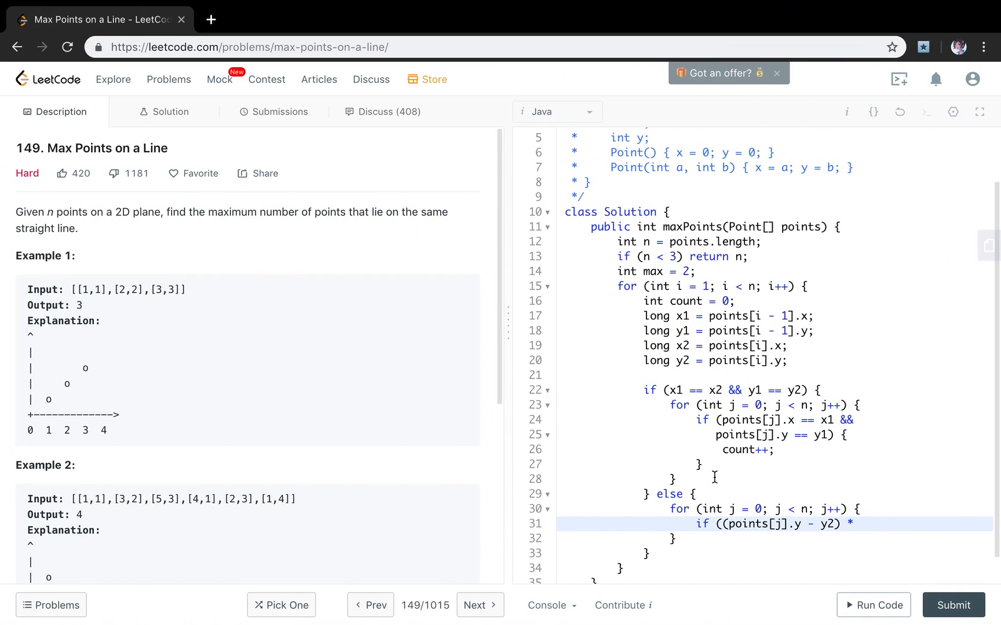
pyautogui.write('()')
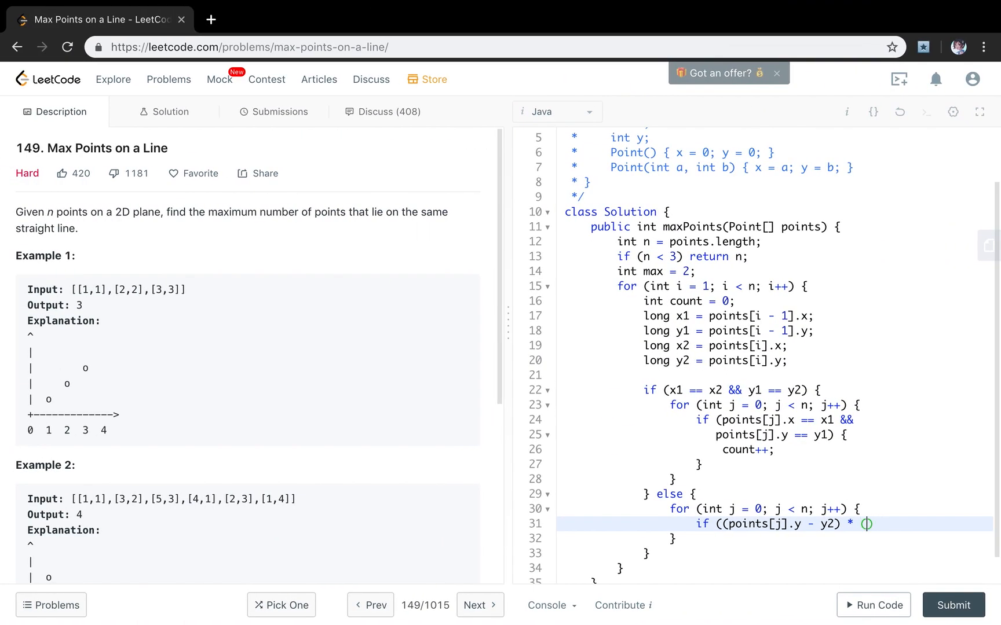
pyautogui.write('x2 - x1')
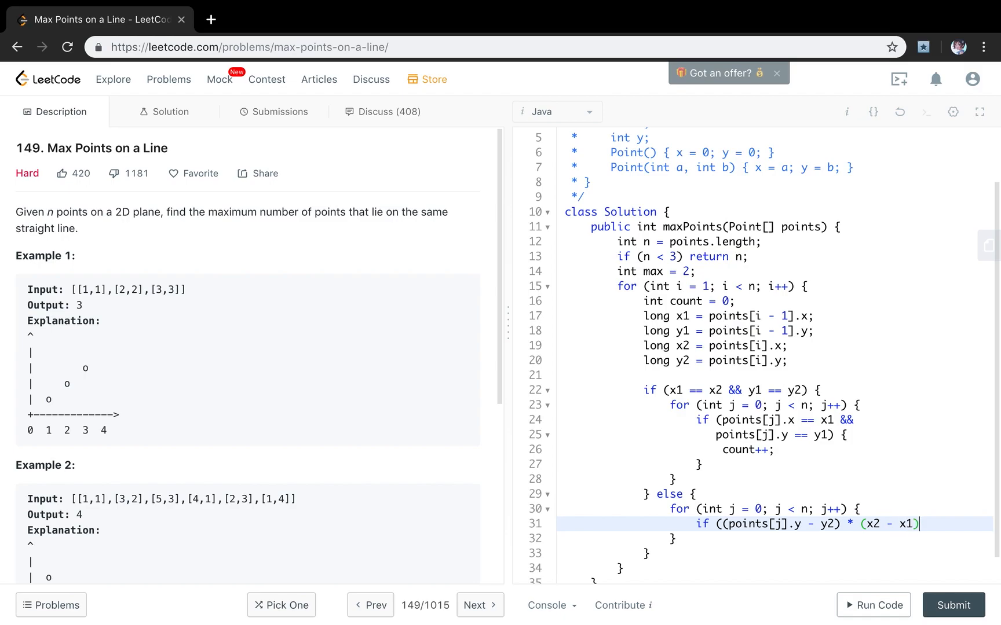
pyautogui.write('==)')
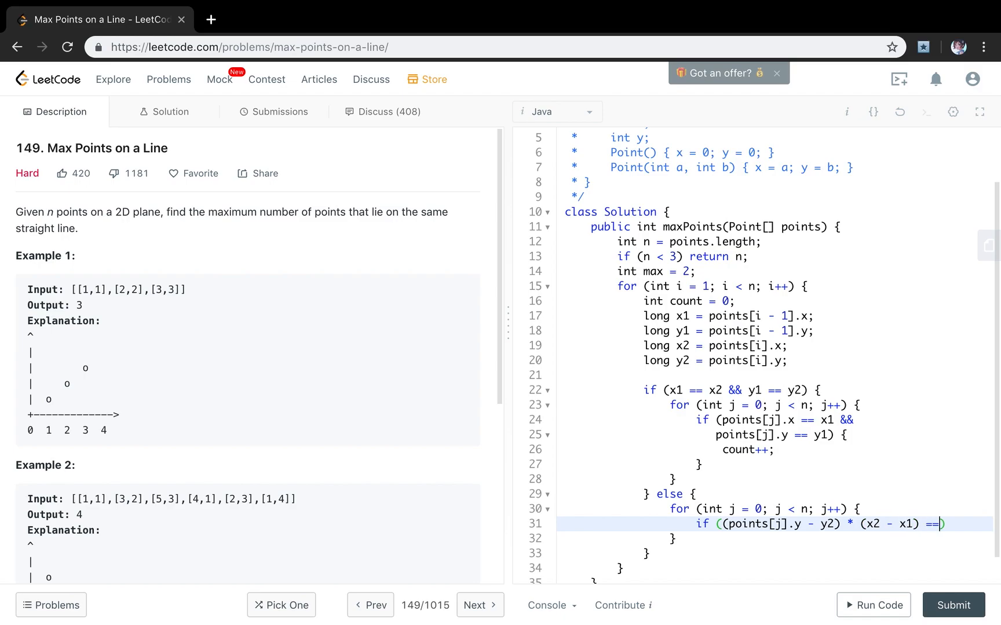
pyautogui.write('(y))')
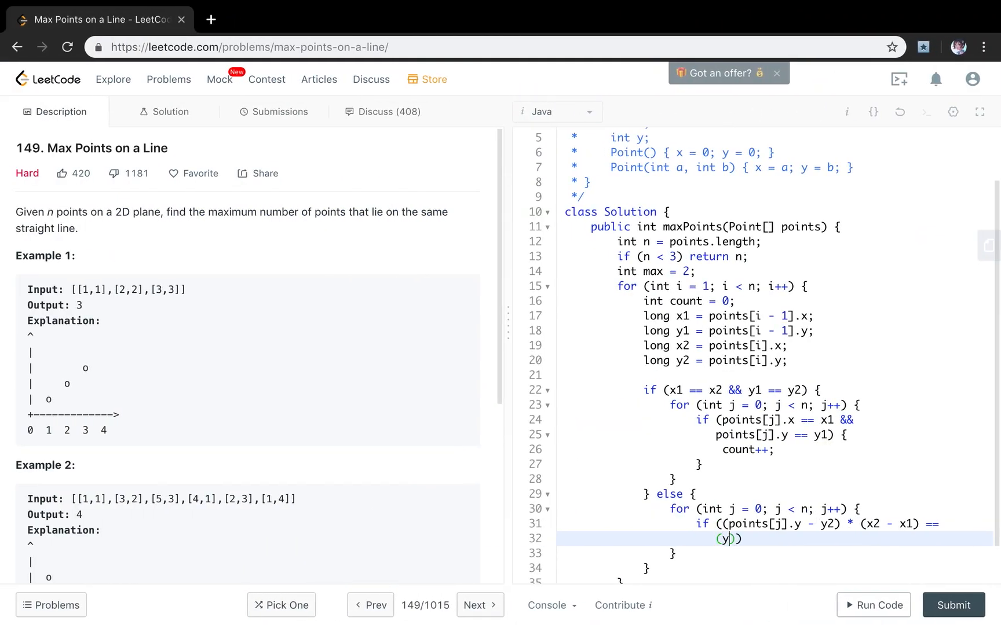
pyautogui.write('2 - y1')
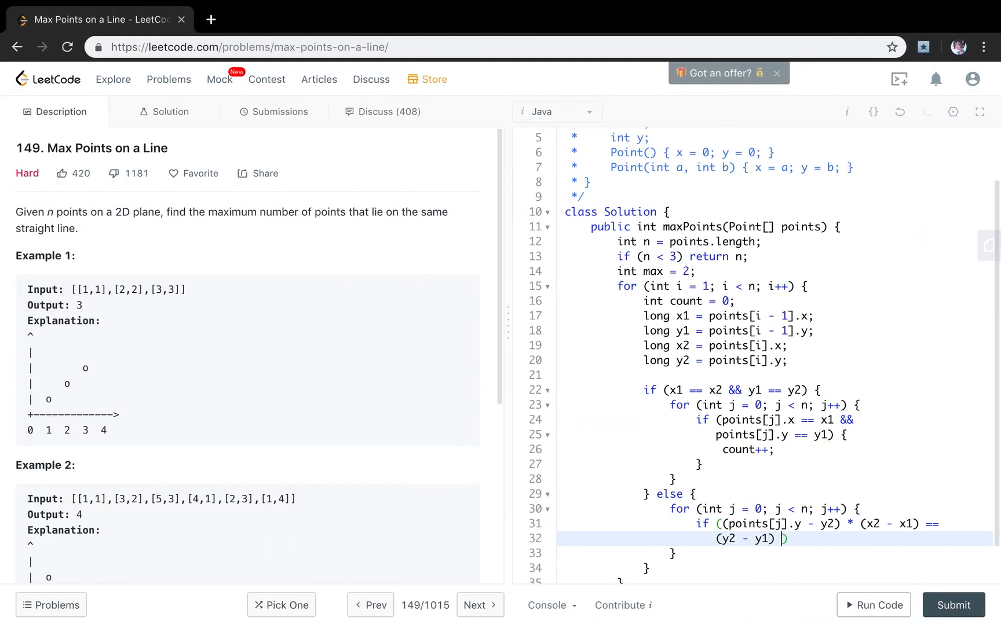
pyautogui.write('* (')
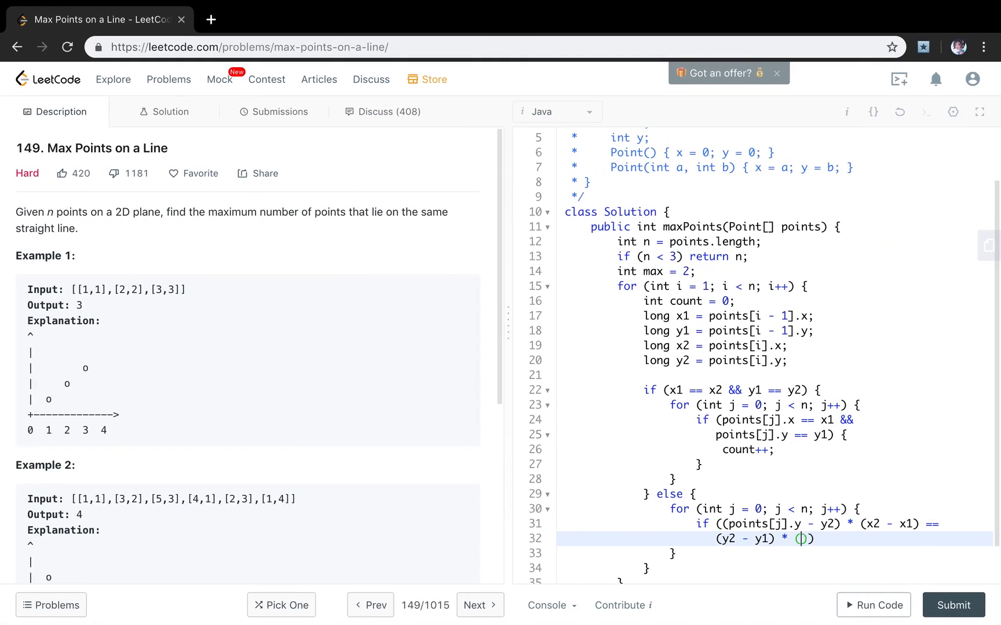
pyautogui.write('points')
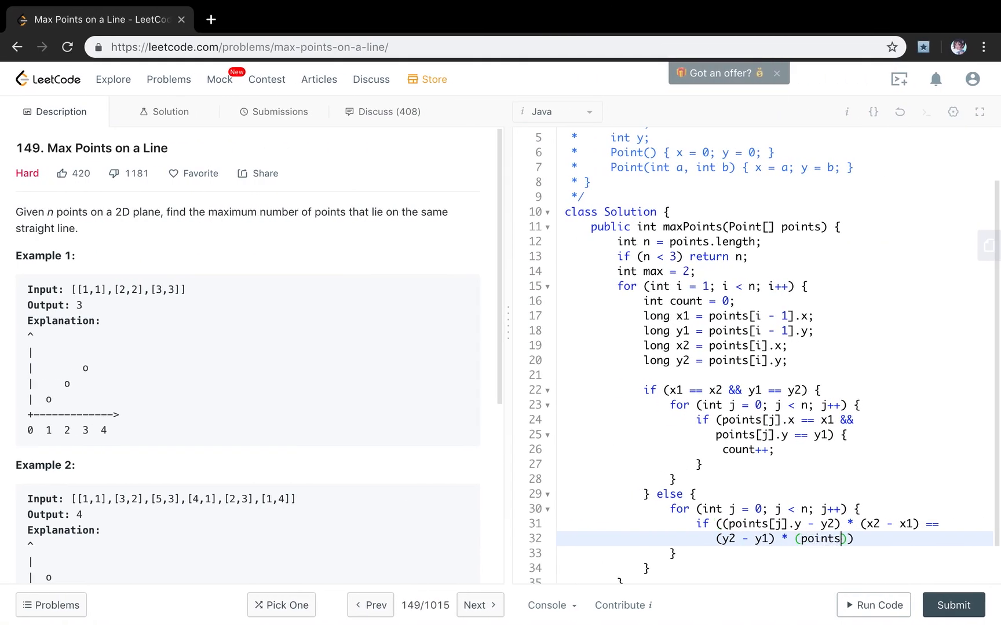
pyautogui.write('[j].x -')
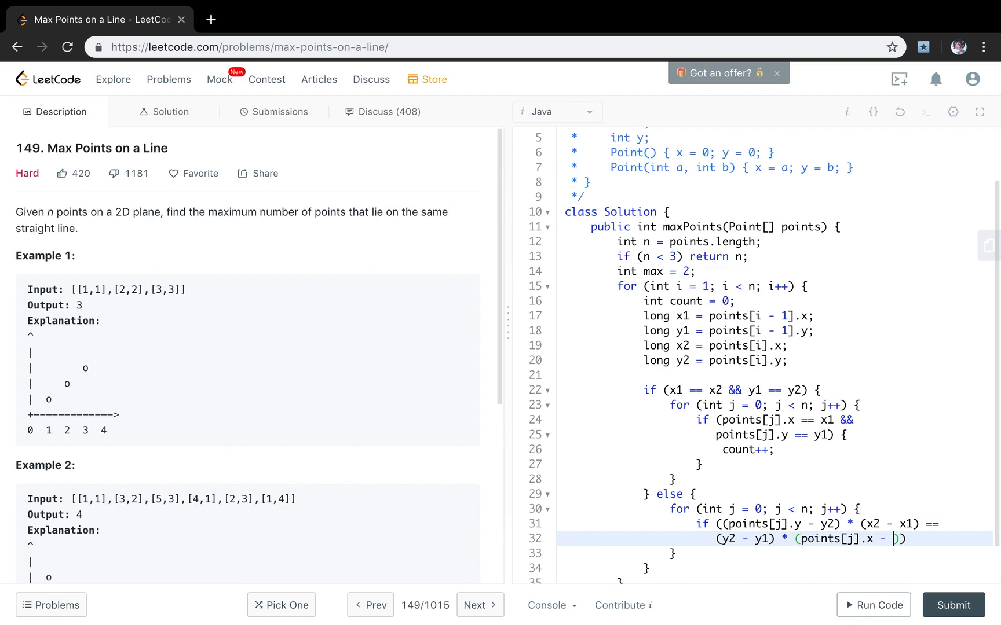
pyautogui.write('x2)')
pyautogui.write('count')
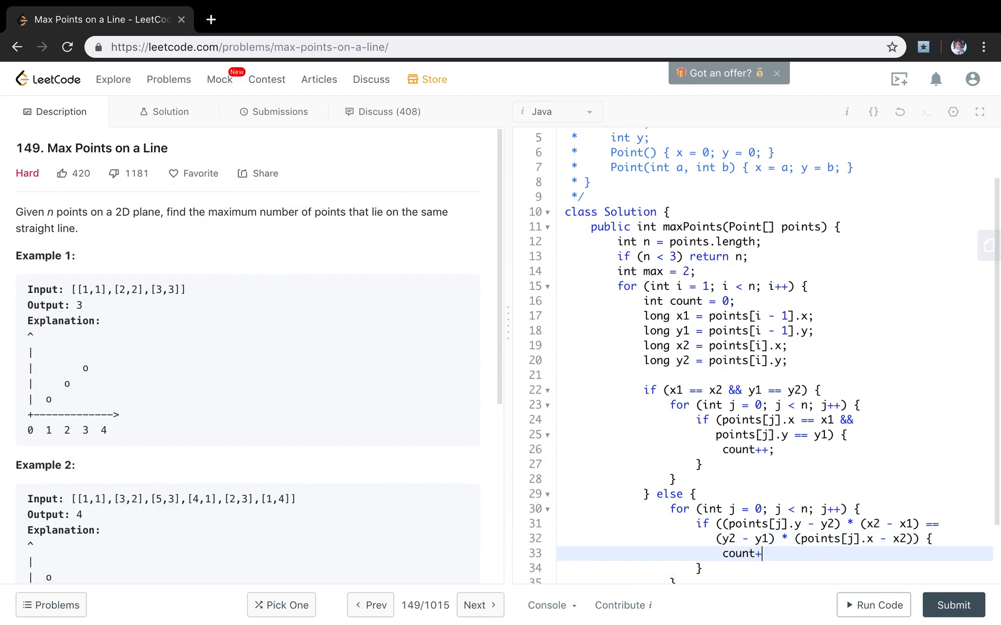
pyautogui.write('+;')
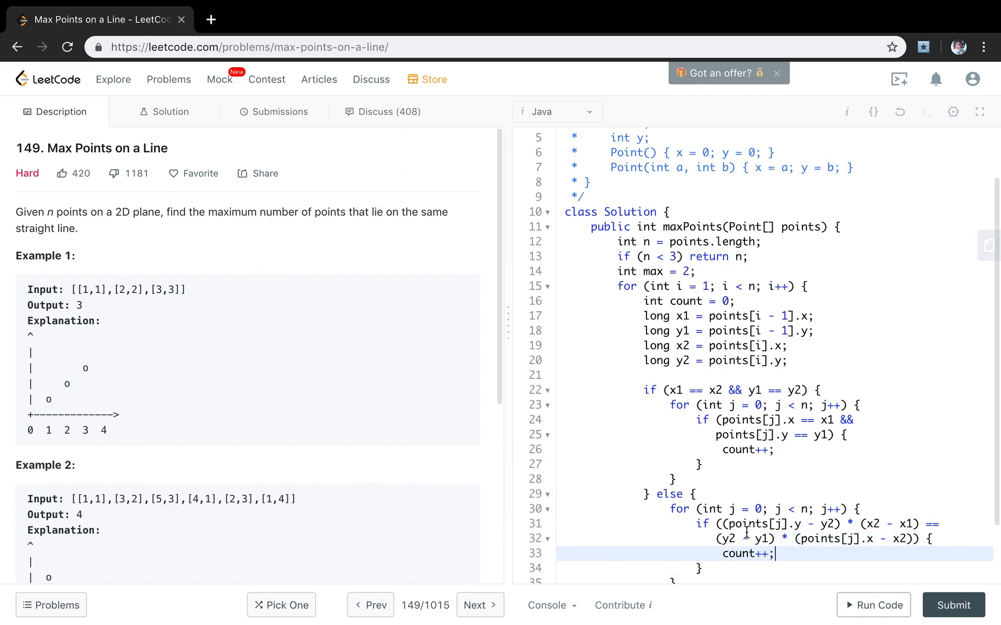
pyautogui.scroll(-3)
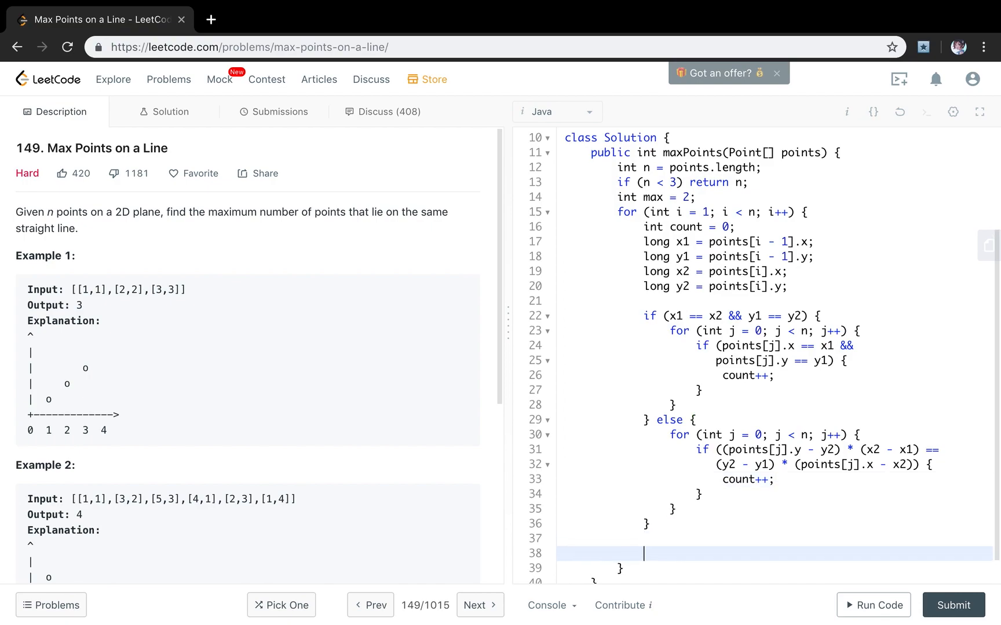
# - Update max with Math.max(max, count) and return max after the loop
pyautogui.write('max +')
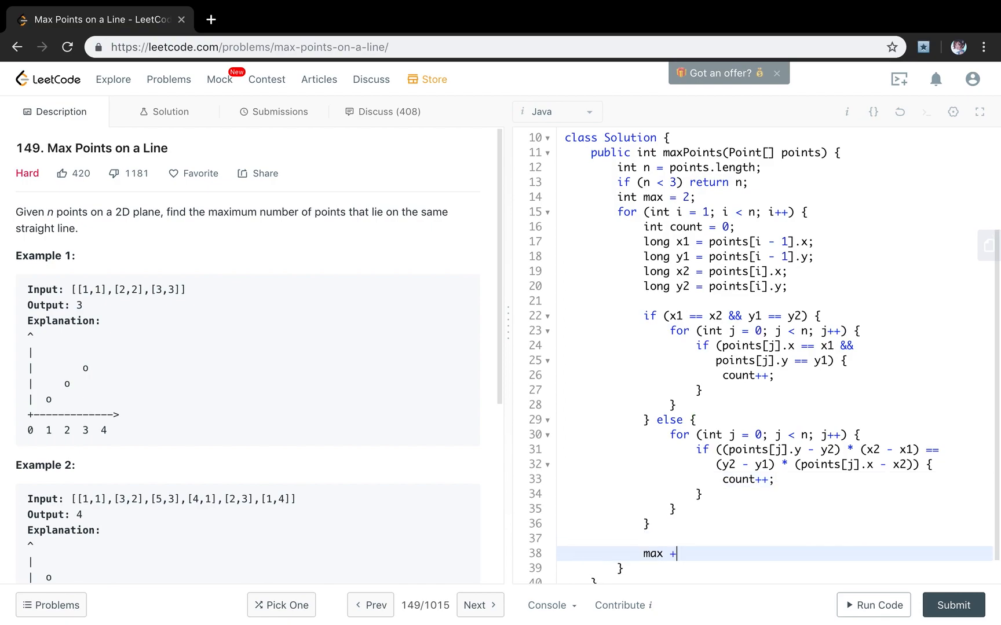
pyautogui.write('= Math.')
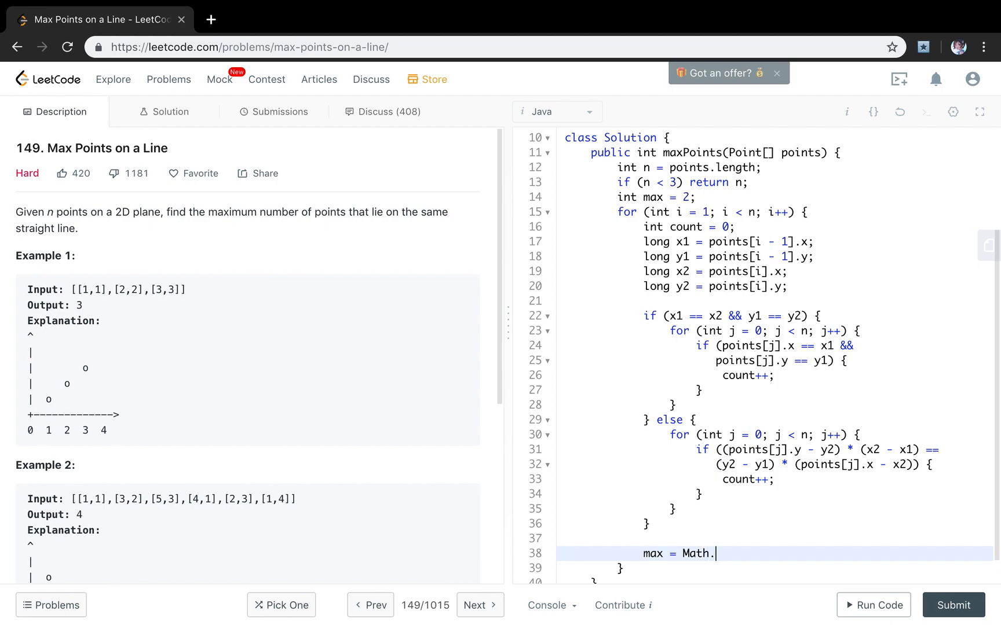
pyautogui.write('max(max, count);')
pyautogui.write('return')
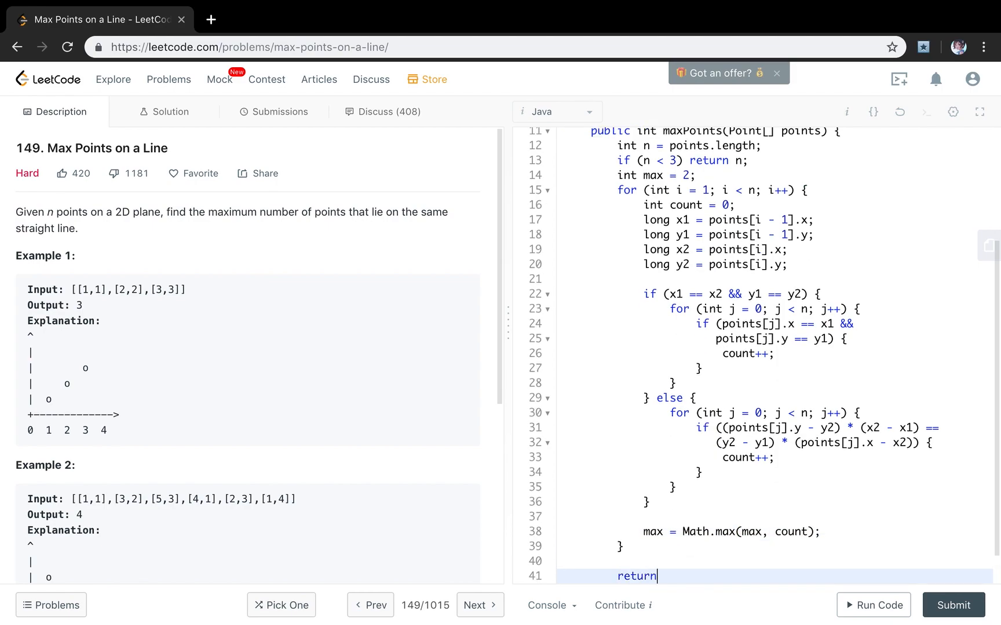
pyautogui.write('max;')
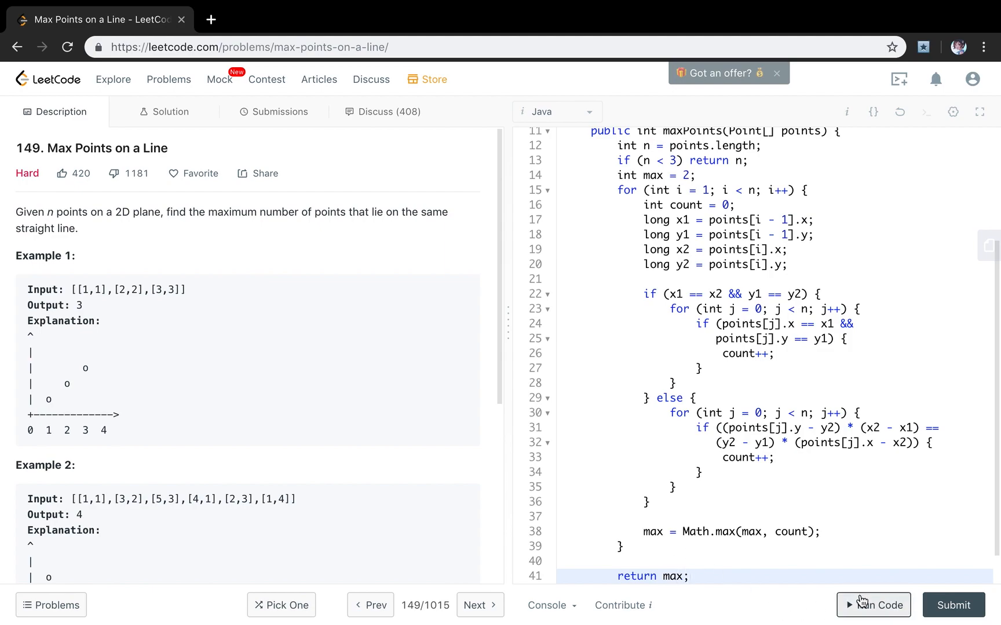
# - Run the sample test case, then submit the solution
pyautogui.click(872, 605)
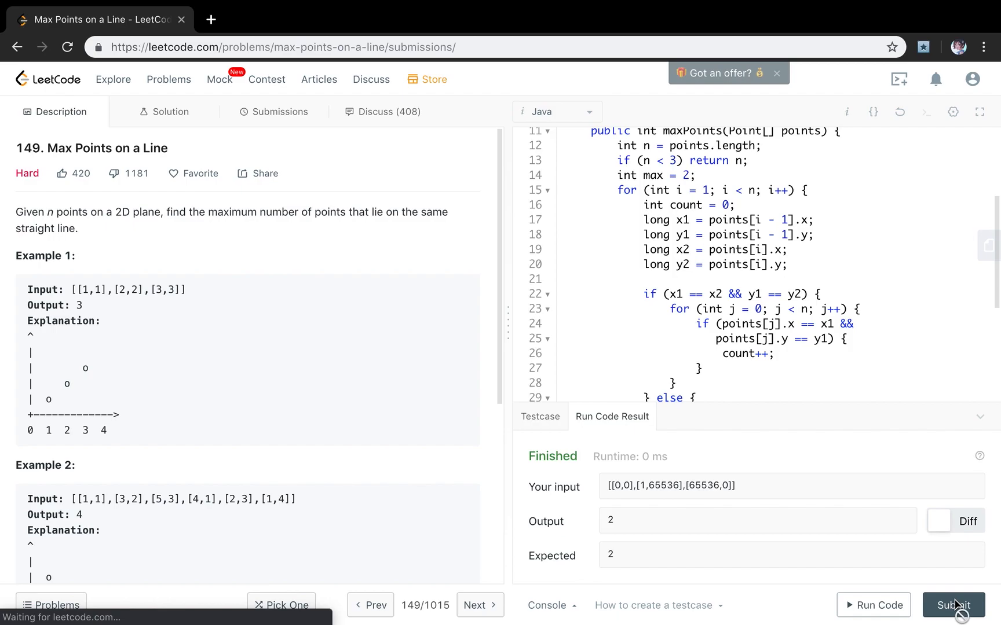
pyautogui.click(953, 605)
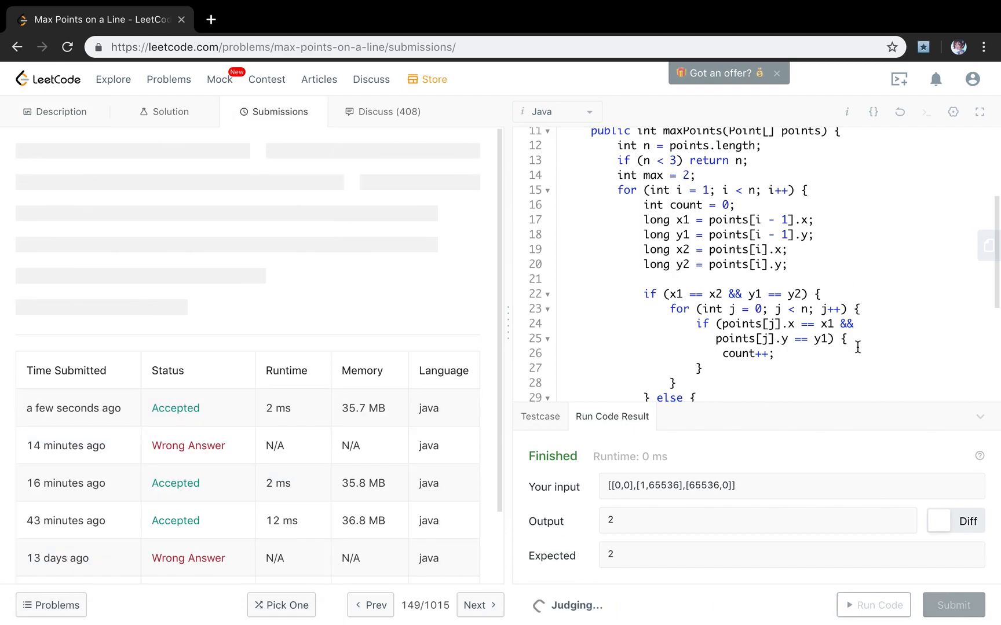